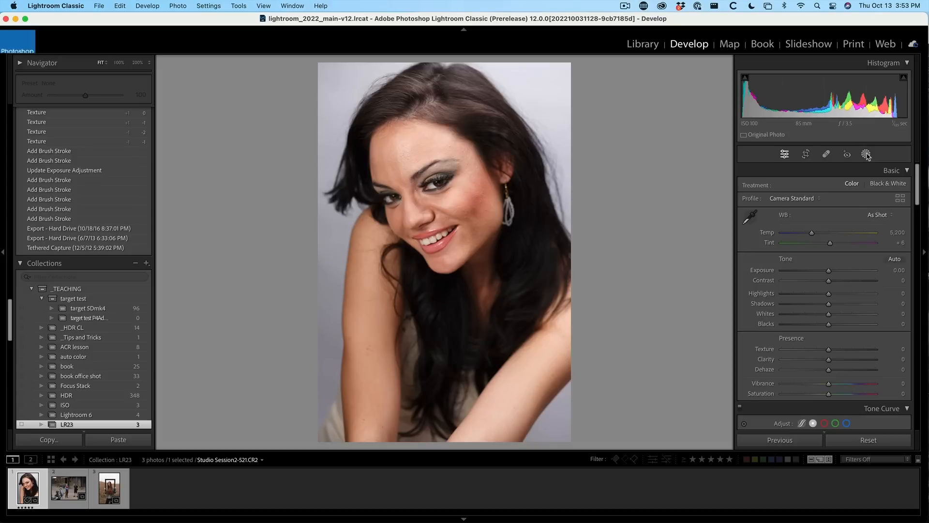
# Show the masking options for the portrait with the detected person listed
pyautogui.click(865, 154)
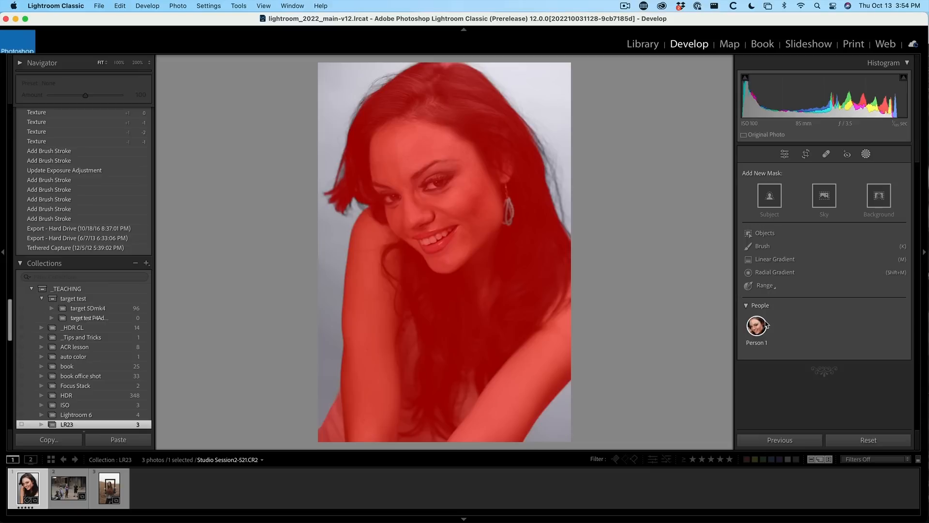
# Mask face skin, body skin, eye sclera, irises, teeth and hair as six separate masks
pyautogui.click(756, 326)
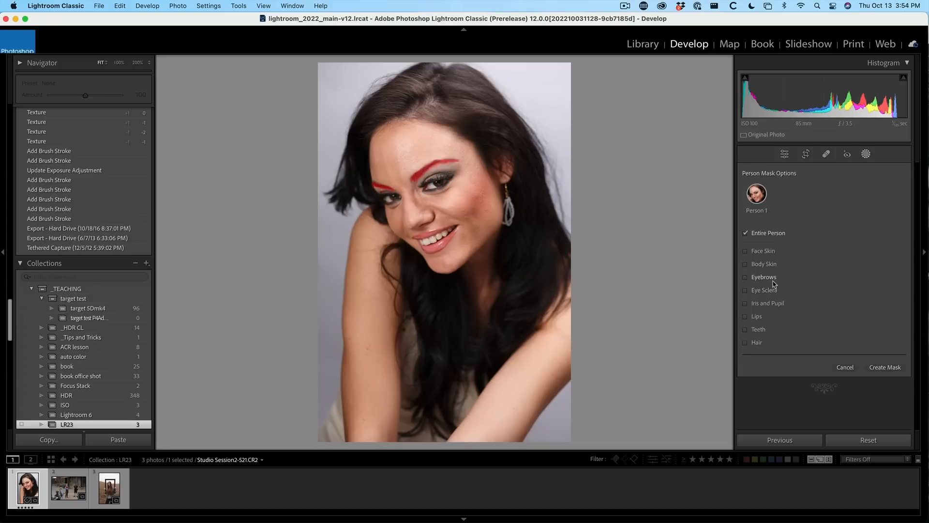
pyautogui.click(745, 233)
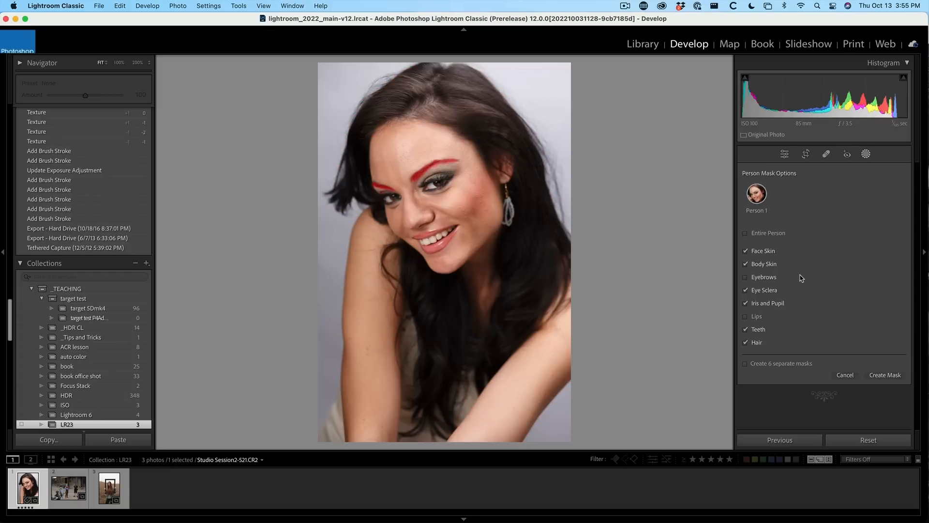
pyautogui.click(884, 375)
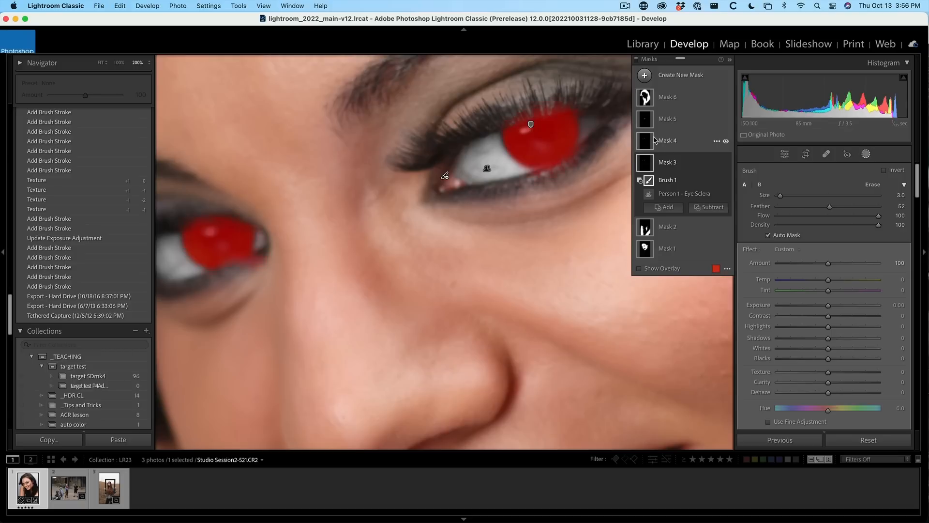
# Raise Shadows on the iris-and-pupil mask to about 69 to lighten the brown eyes
pyautogui.click(667, 141)
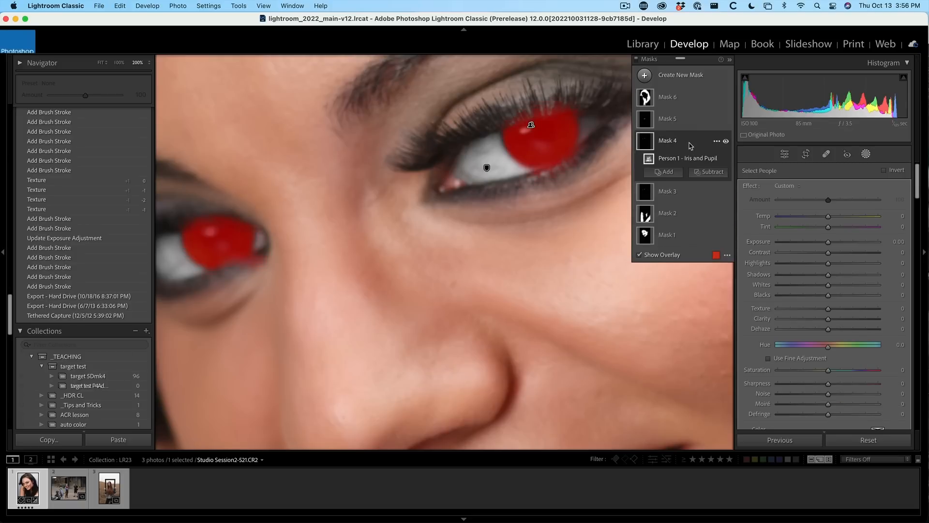
pyautogui.moveTo(550, 150)
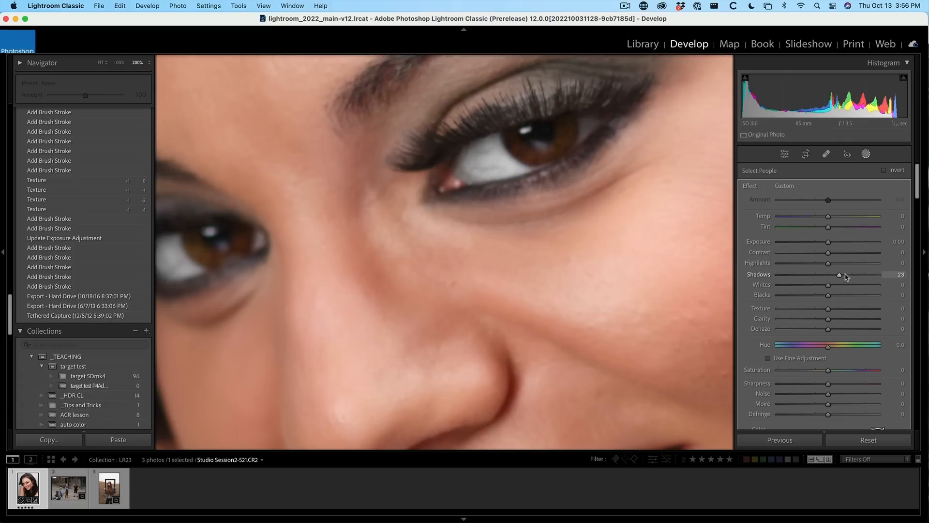
pyautogui.moveTo(839, 274); pyautogui.dragTo(835, 274)
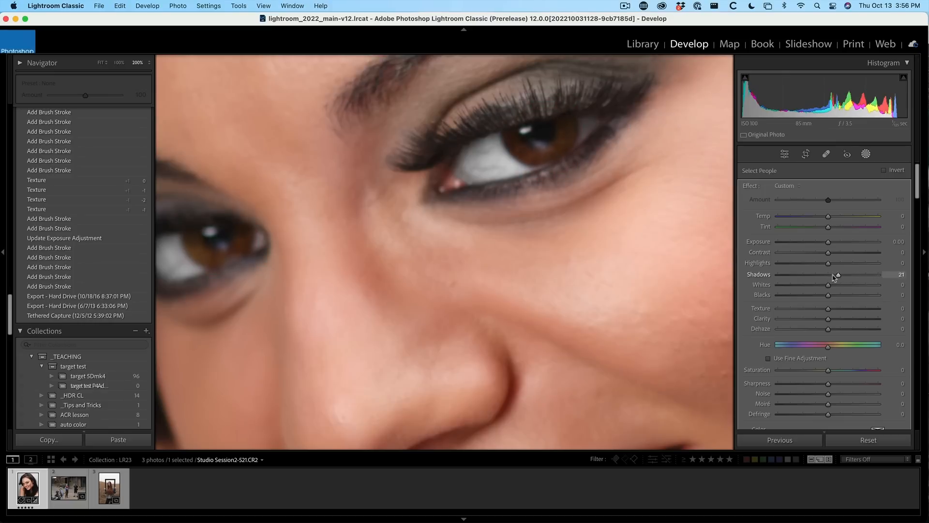
pyautogui.moveTo(837, 274); pyautogui.dragTo(865, 274)
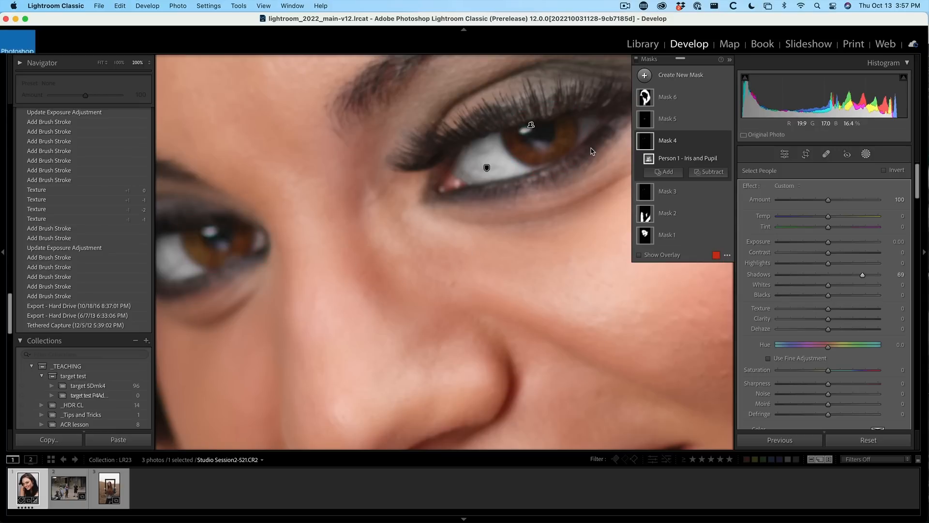
pyautogui.moveTo(593, 116)
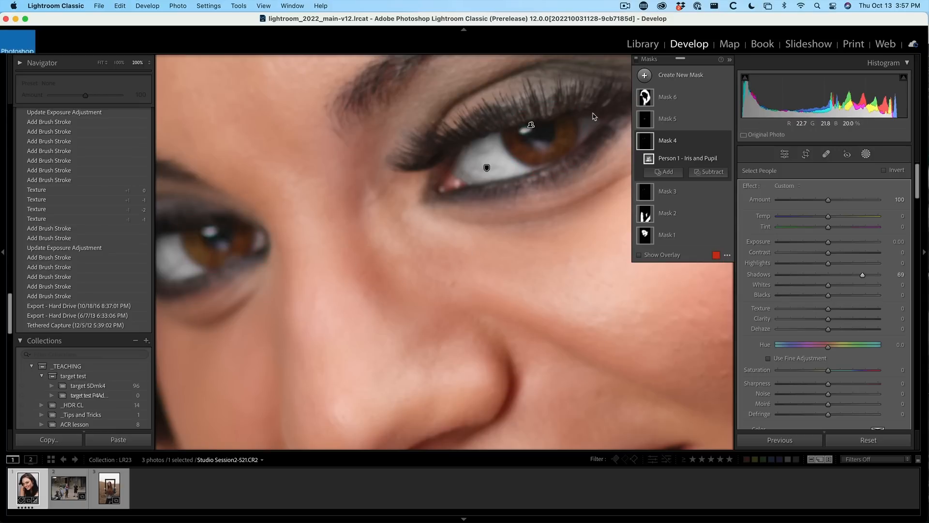
pyautogui.moveTo(377, 210)
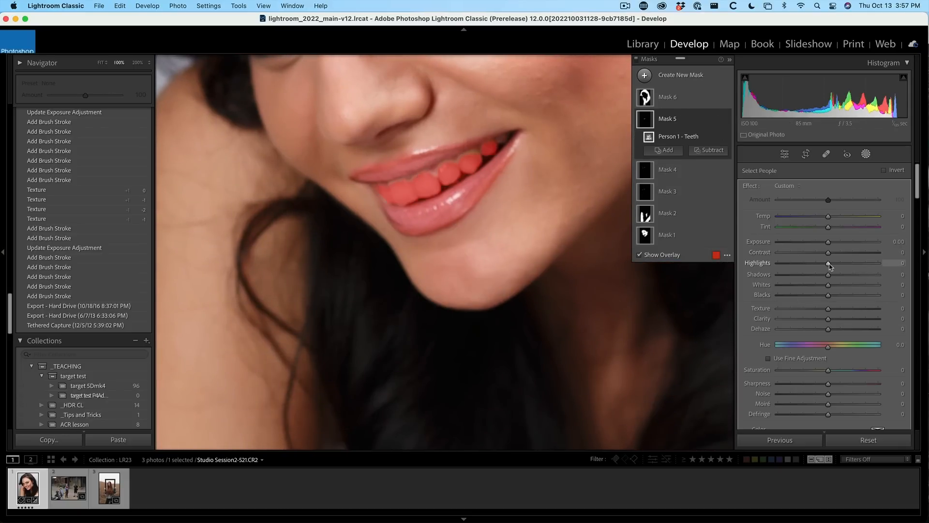
pyautogui.moveTo(828, 254)
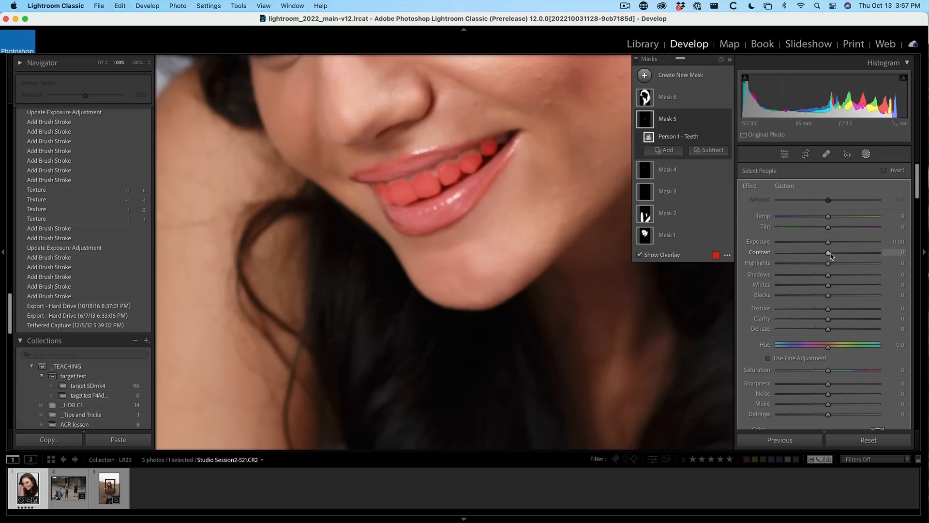
pyautogui.moveTo(835, 304)
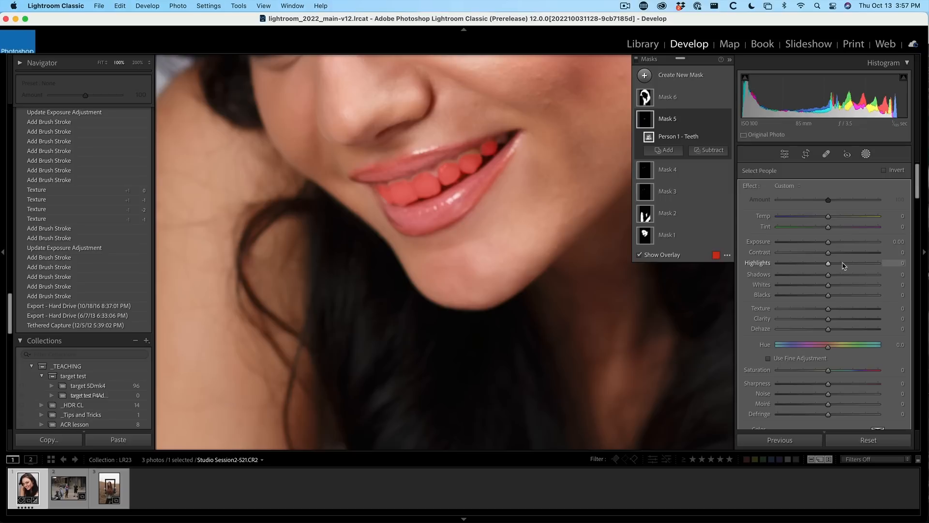
pyautogui.moveTo(824, 313)
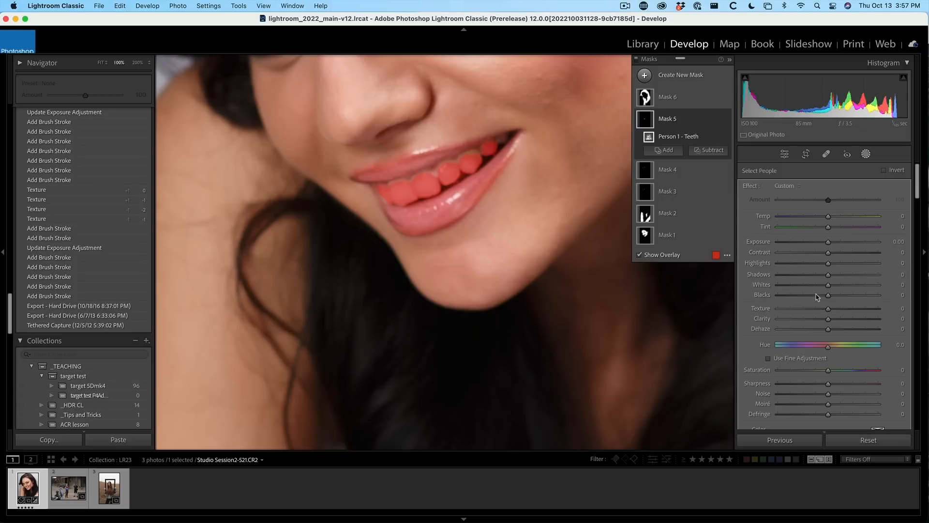
# Cut the teeth mask's Saturation to -100 to whiten the smile
pyautogui.moveTo(829, 370); pyautogui.dragTo(801, 369)
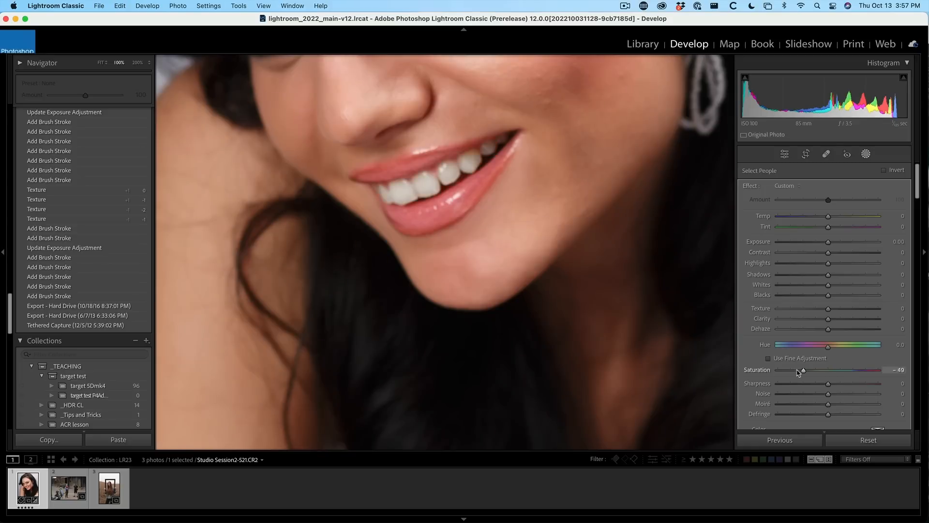
pyautogui.moveTo(800, 369); pyautogui.dragTo(807, 368)
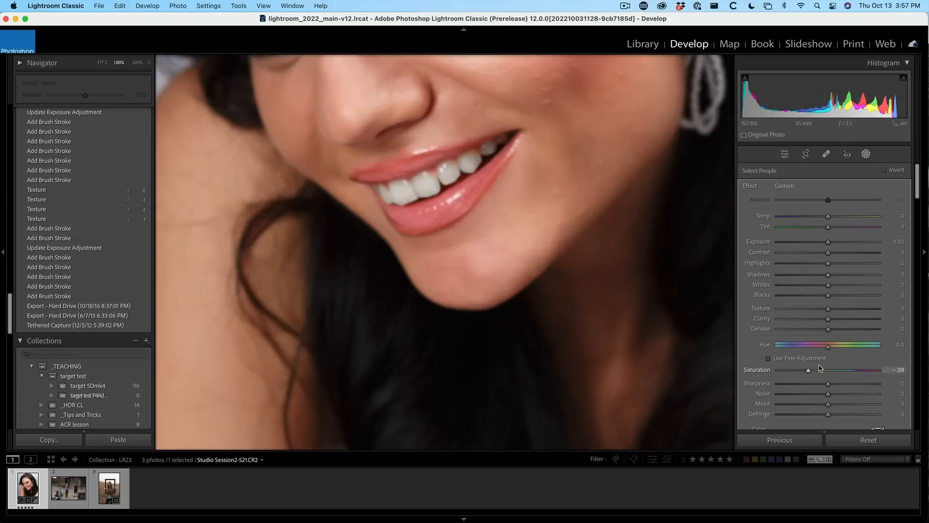
pyautogui.moveTo(807, 369); pyautogui.dragTo(779, 369)
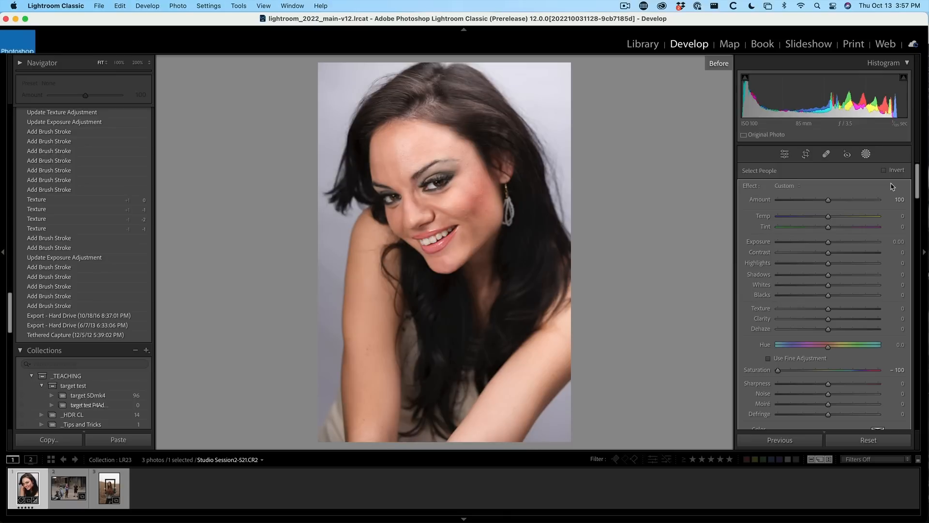
# Ease the teeth Saturation back to -70
pyautogui.click(784, 153)
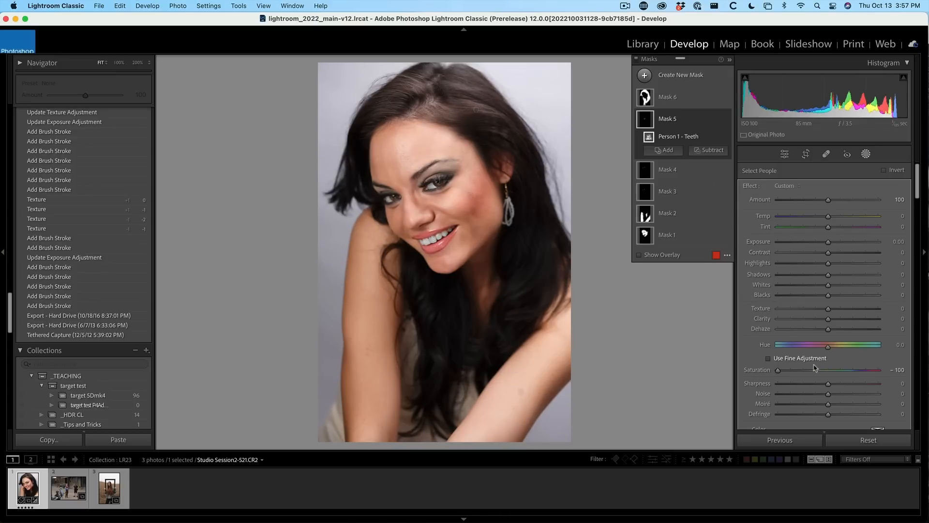
pyautogui.moveTo(777, 369); pyautogui.dragTo(791, 369)
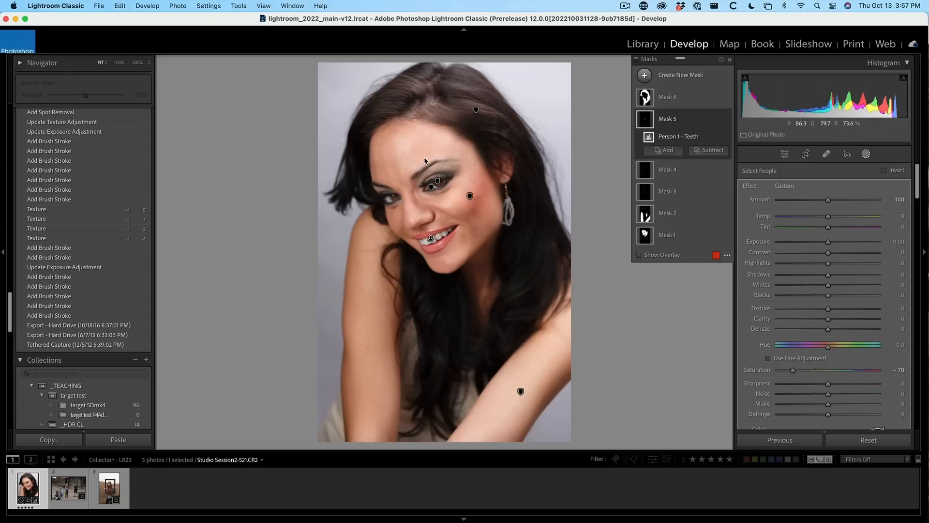
# On the hair mask, set Shadows to +34 and Texture to -19, then move to another photo
pyautogui.click(667, 97)
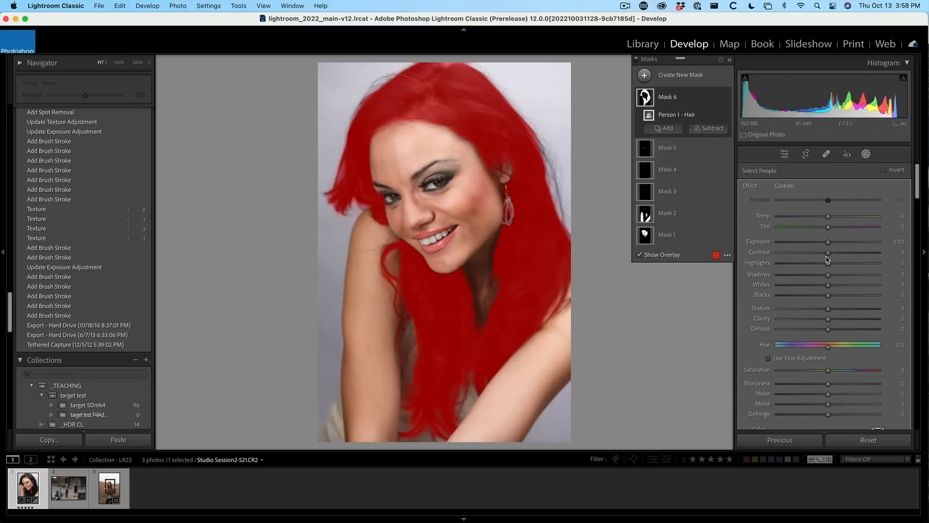
pyautogui.moveTo(828, 278)
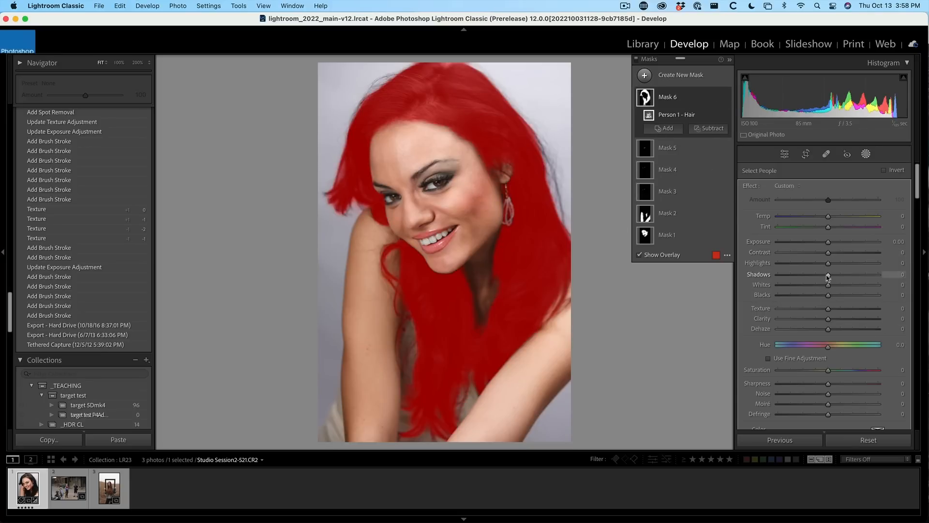
pyautogui.moveTo(828, 274); pyautogui.dragTo(852, 273)
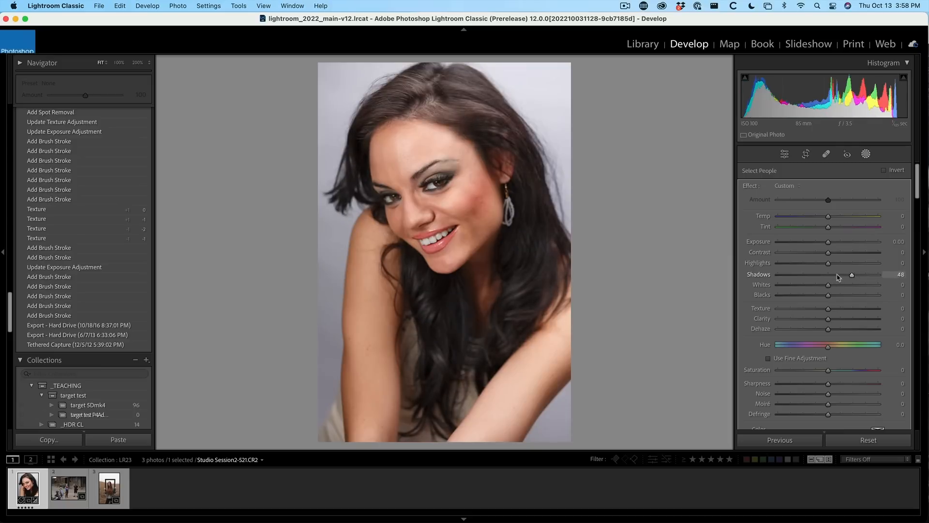
pyautogui.moveTo(851, 274); pyautogui.dragTo(848, 274)
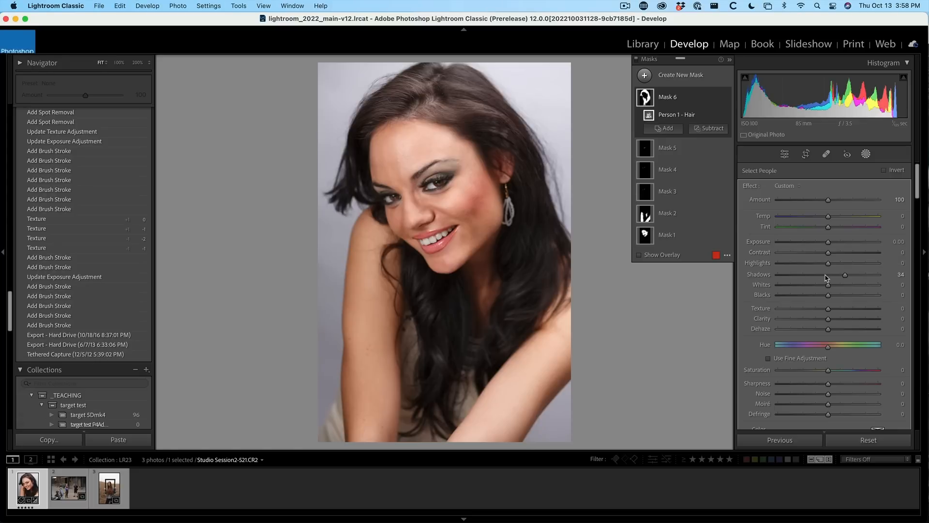
pyautogui.moveTo(828, 308); pyautogui.dragTo(817, 307)
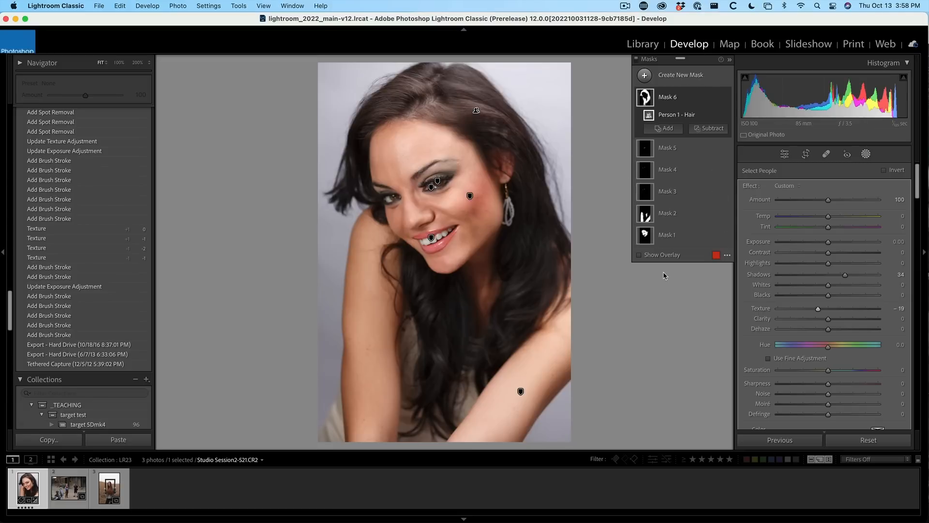
pyautogui.click(108, 487)
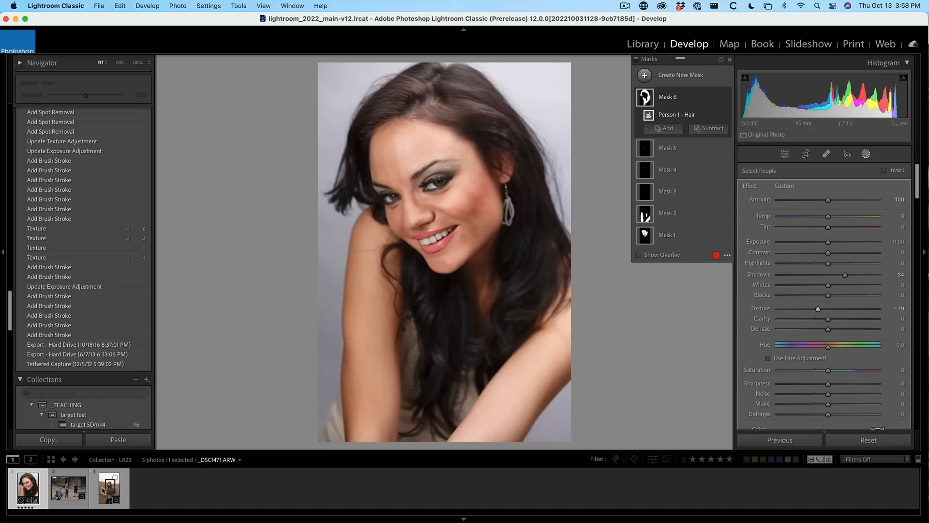
# Open the outdoor group photo and start choosing individual detected people to mask
pyautogui.click(68, 487)
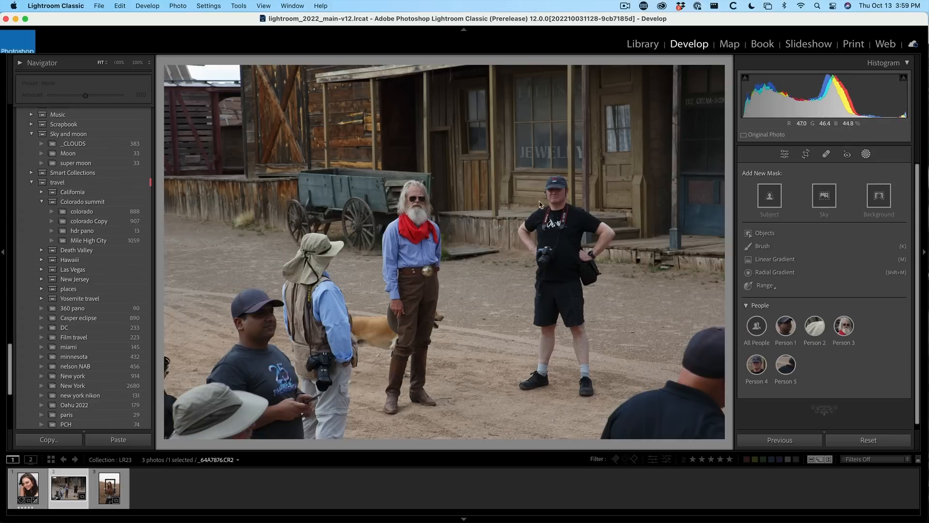
pyautogui.click(756, 327)
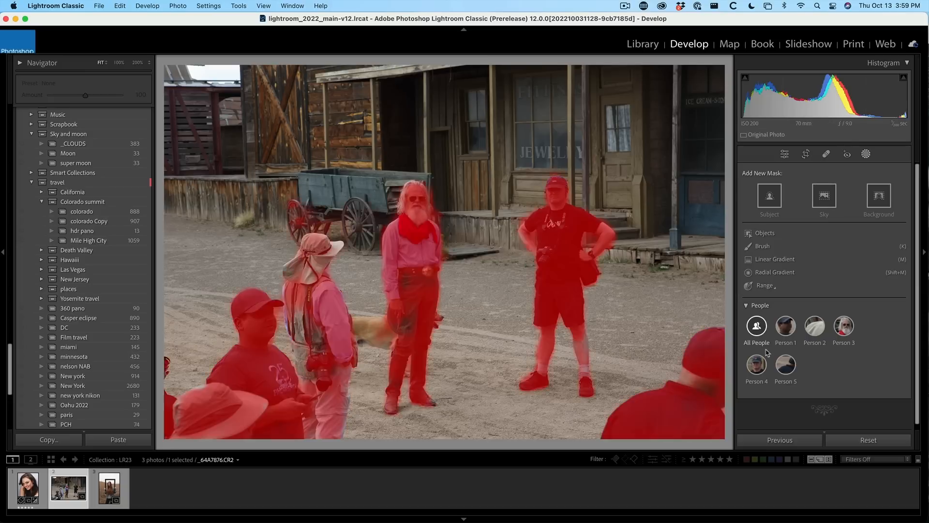
pyautogui.click(756, 327)
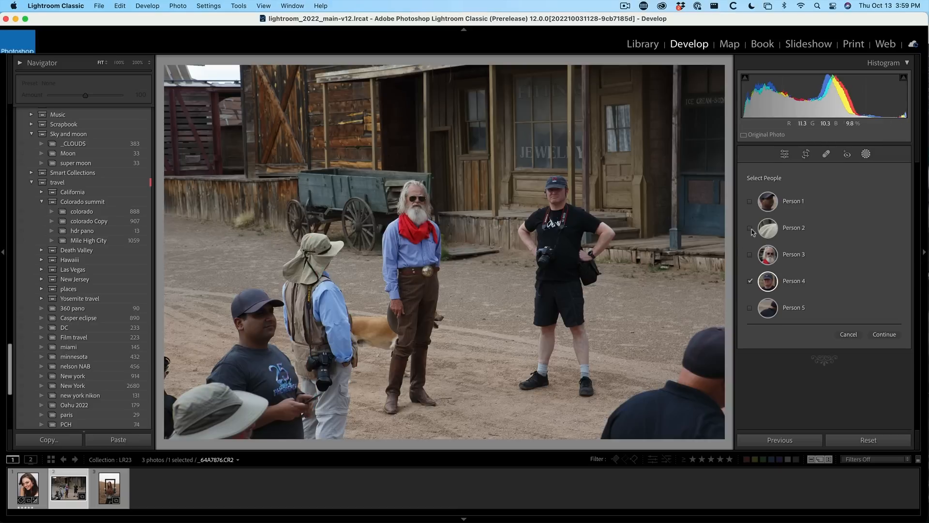
# Select Person 4 and Person 3 and keep Entire Person for a whole-body mask
pyautogui.click(750, 255)
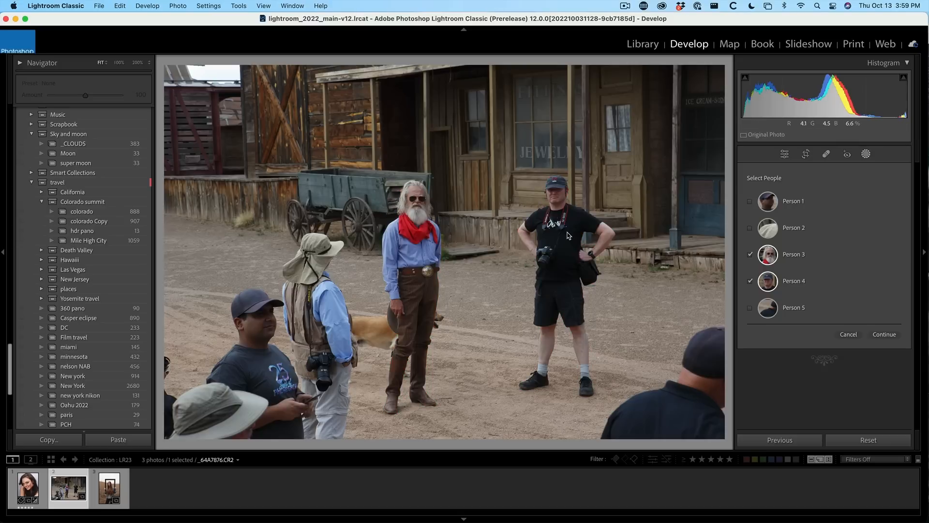
pyautogui.click(884, 334)
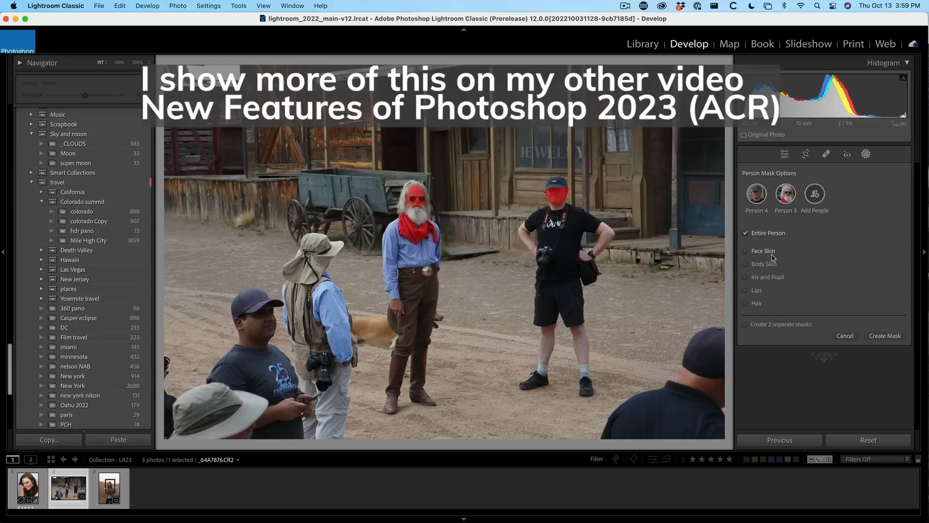
pyautogui.click(747, 264)
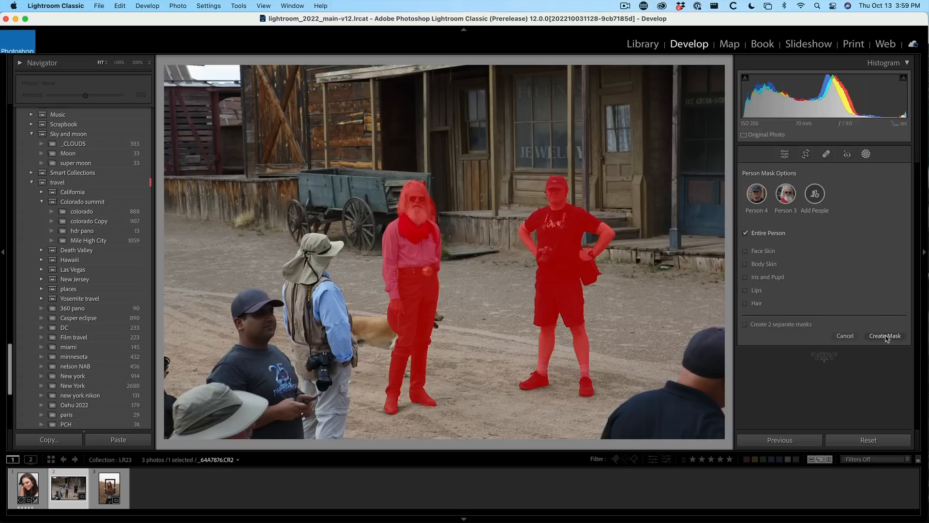
# Create the two-men mask, raise its Exposure to about 0.52, and return for another mask
pyautogui.click(885, 336)
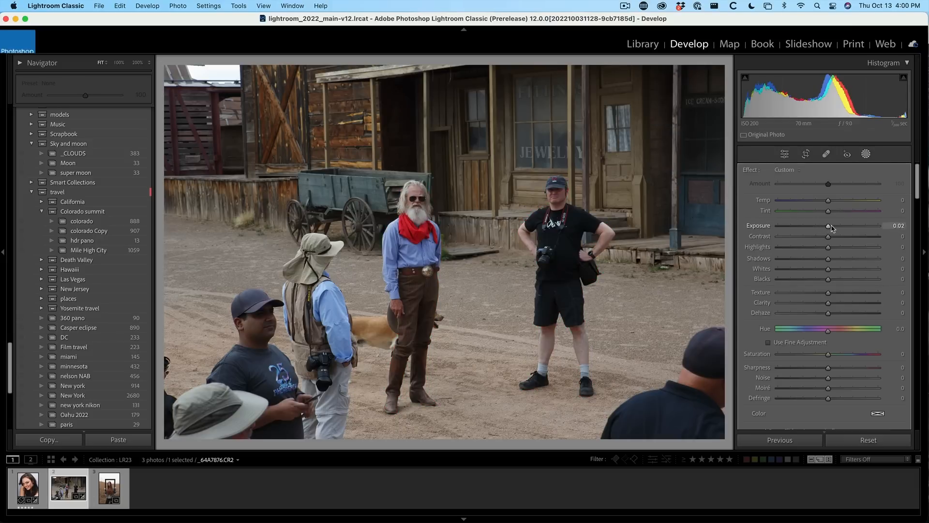
pyautogui.moveTo(828, 225); pyautogui.dragTo(836, 226)
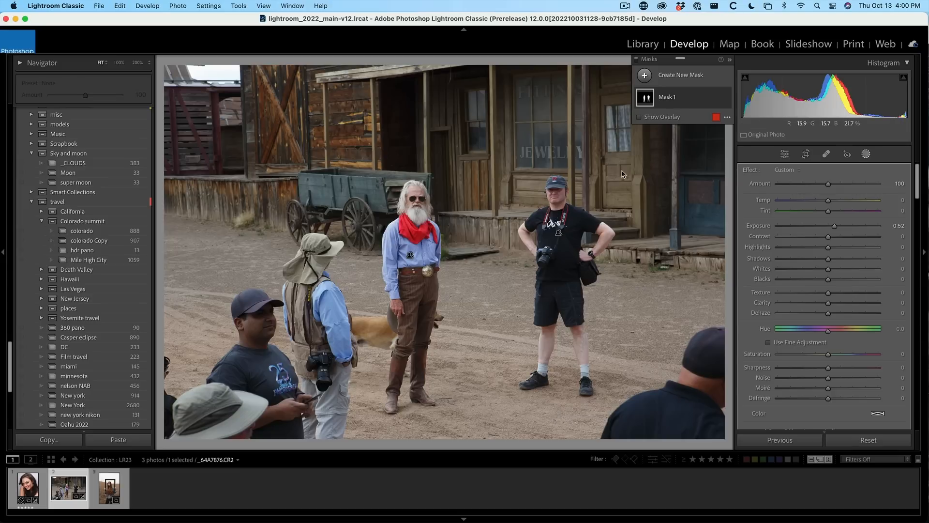
pyautogui.click(866, 154)
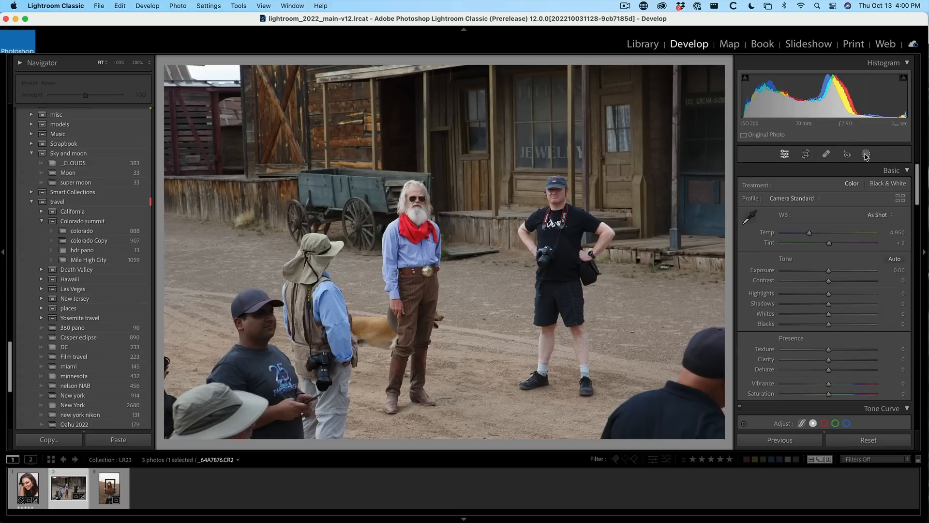
pyautogui.click(865, 154)
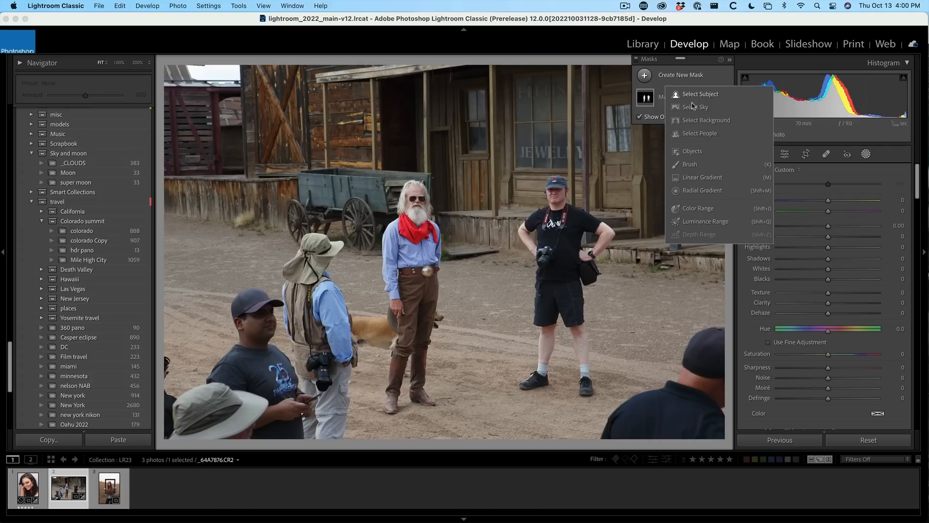
pyautogui.moveTo(696, 125)
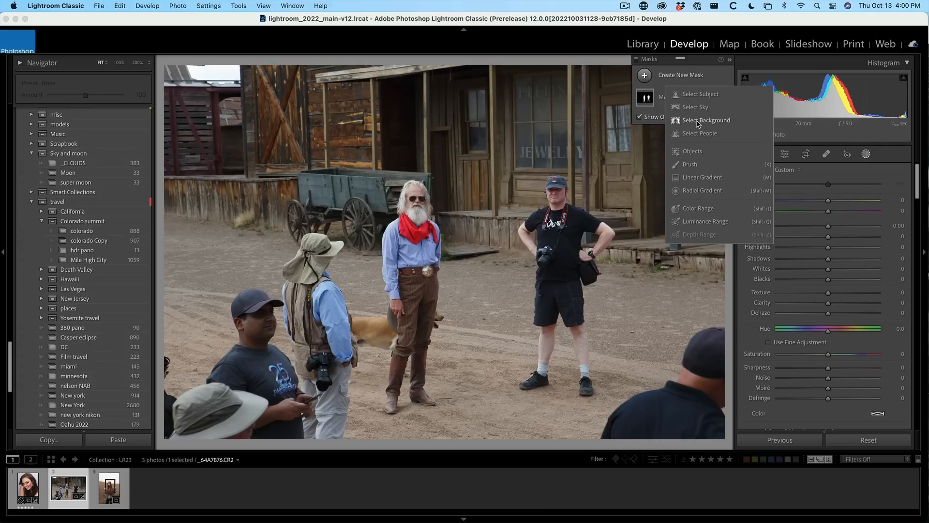
pyautogui.moveTo(563, 296)
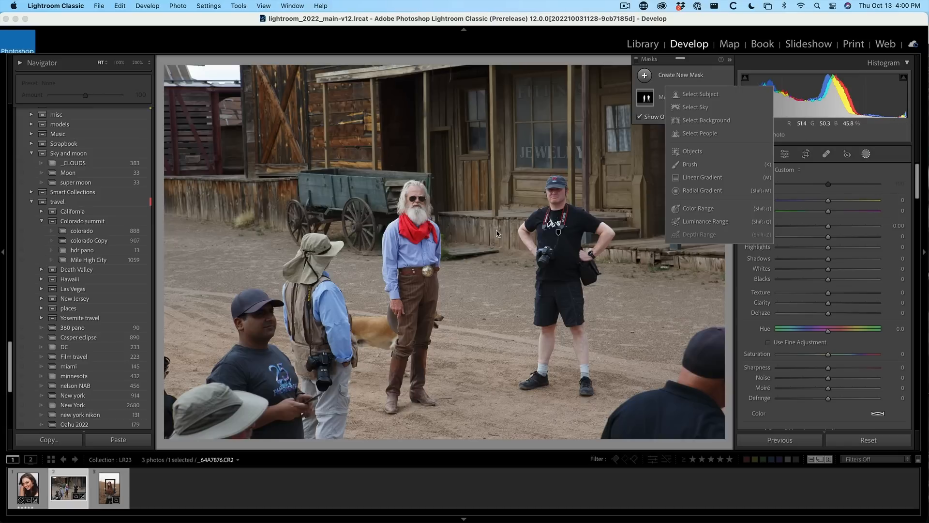
pyautogui.moveTo(499, 234)
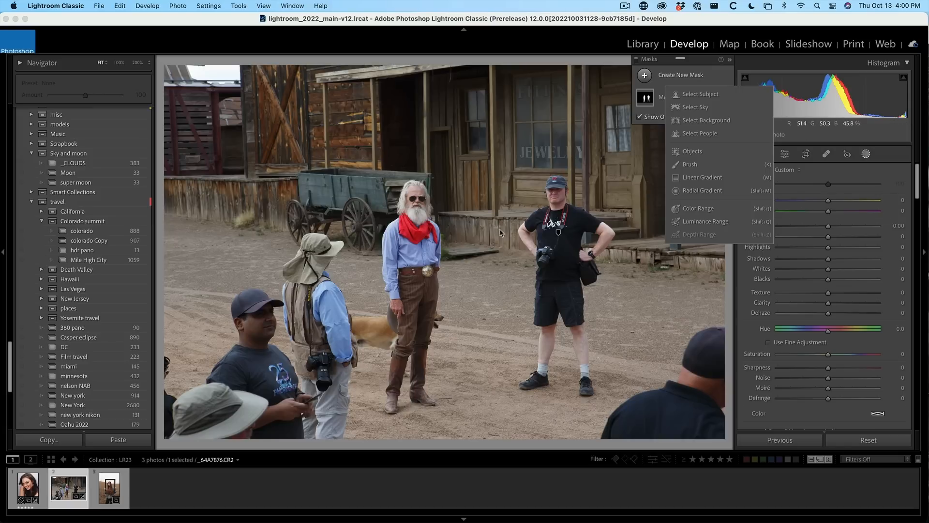
pyautogui.moveTo(765, 130)
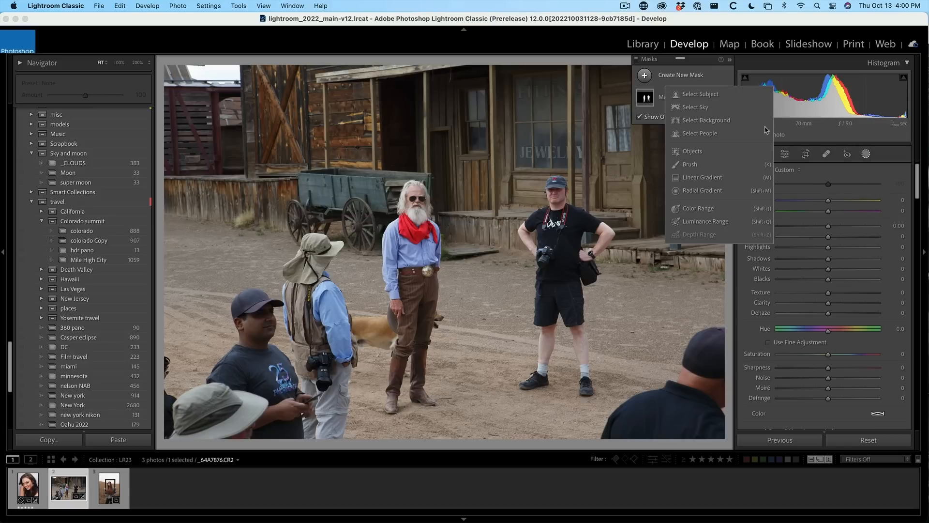
# Add a Select Background mask and make Mask 2 the active mask
pyautogui.click(707, 120)
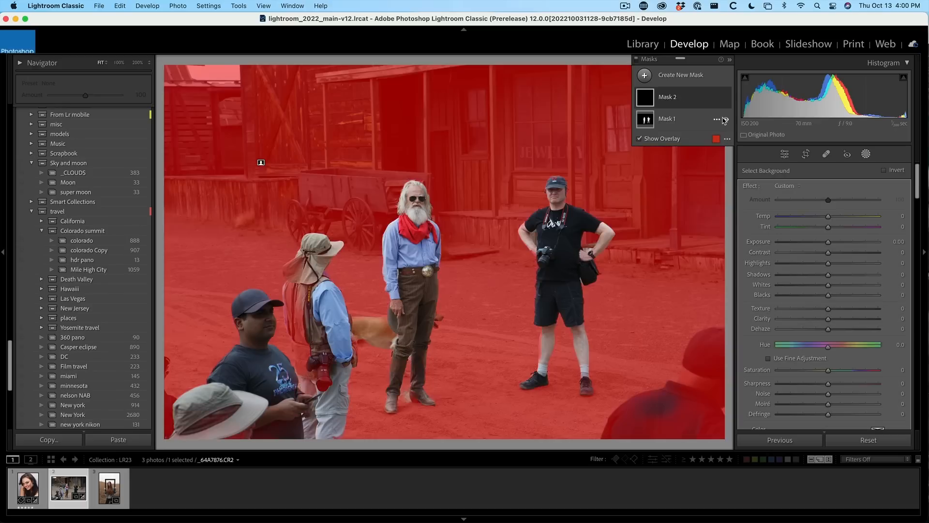
pyautogui.click(681, 97)
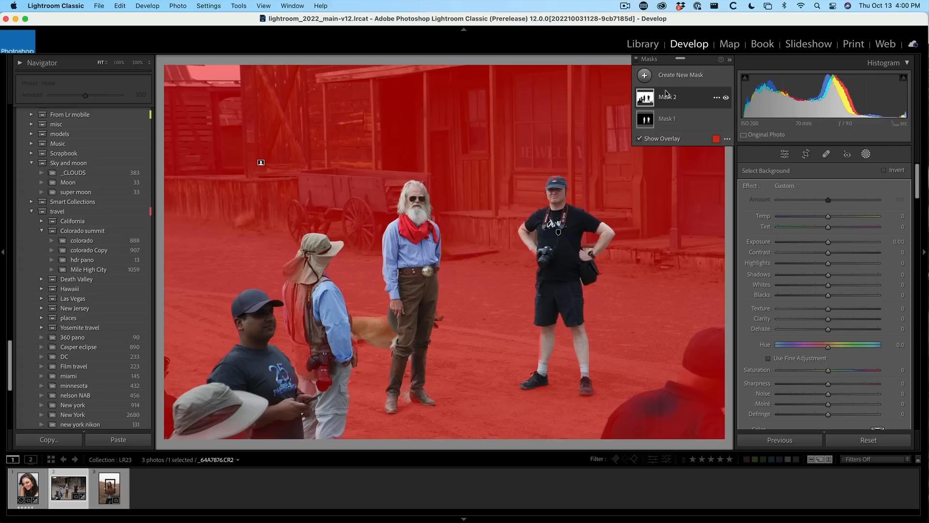
pyautogui.click(667, 97)
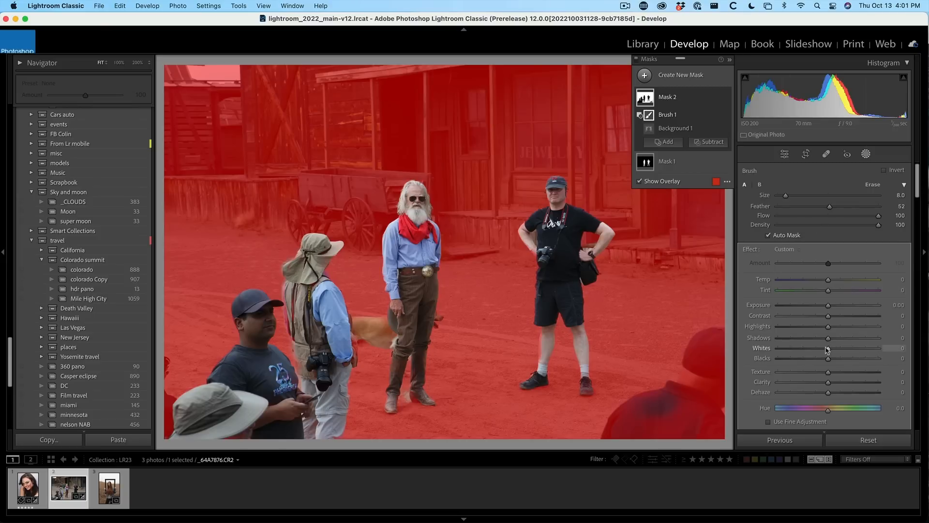
pyautogui.moveTo(836, 326)
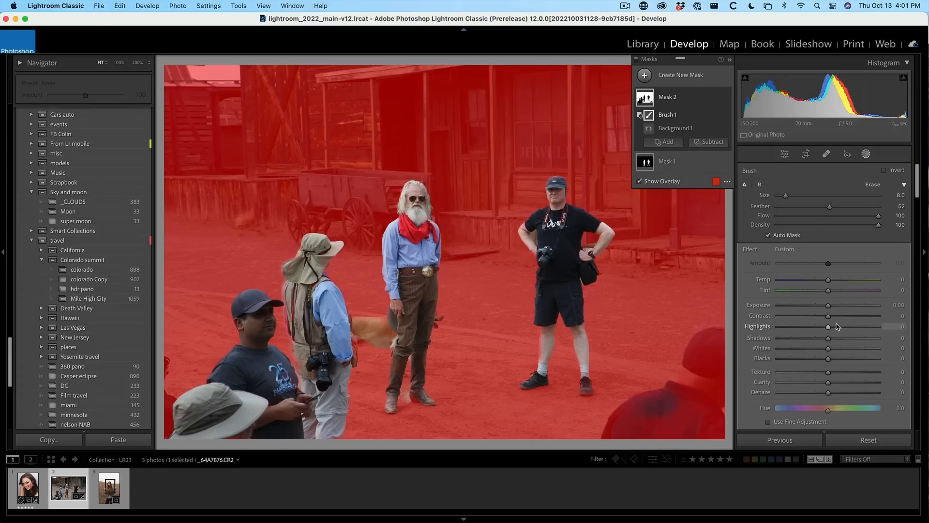
pyautogui.moveTo(830, 380)
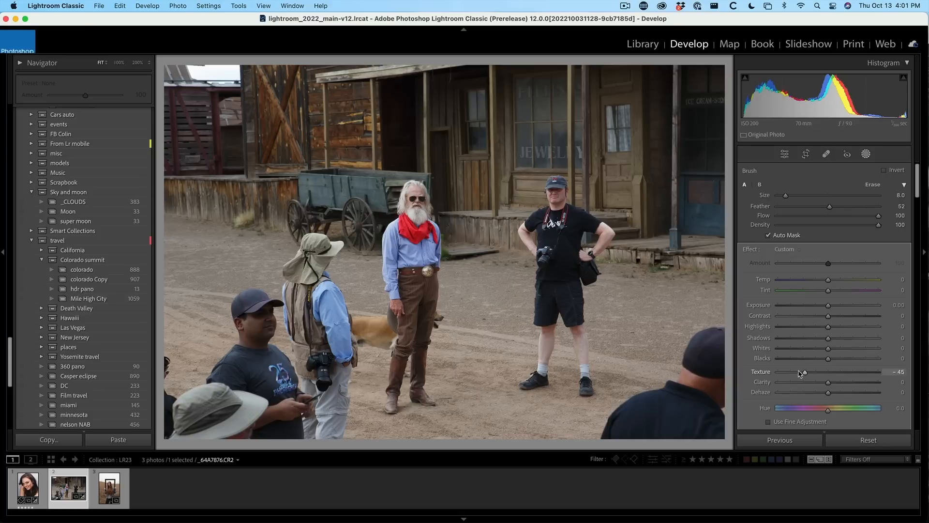
# Set the background mask's Texture to about -37 and Exposure to about 0.56
pyautogui.moveTo(804, 372); pyautogui.dragTo(829, 372)
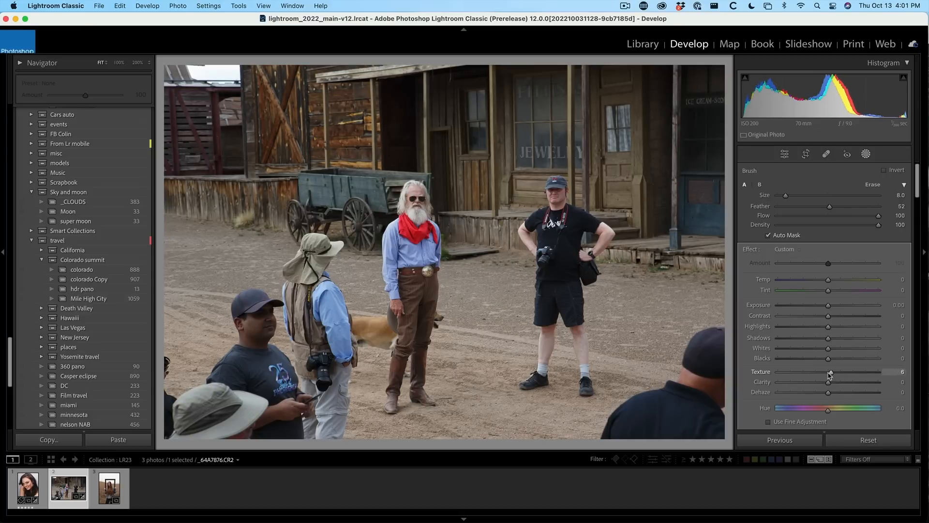
pyautogui.moveTo(830, 372); pyautogui.dragTo(811, 371)
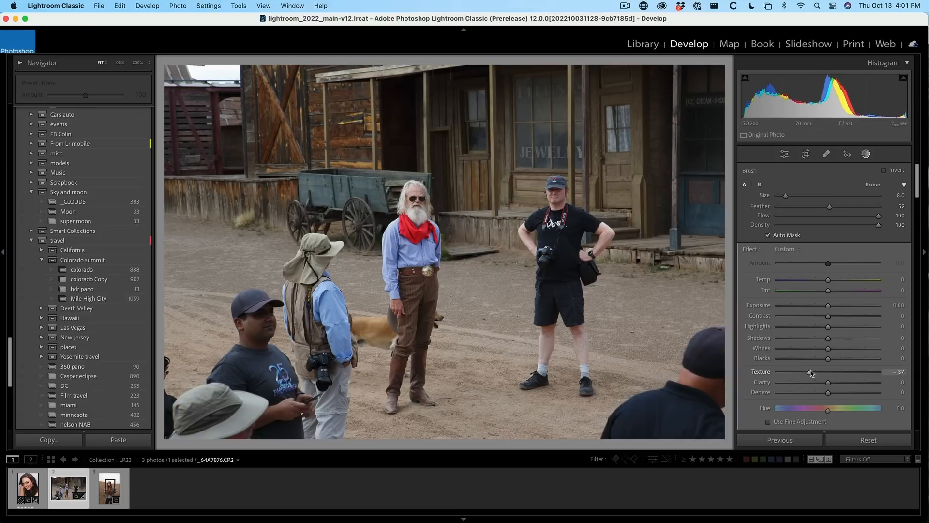
pyautogui.moveTo(823, 305); pyautogui.dragTo(831, 305)
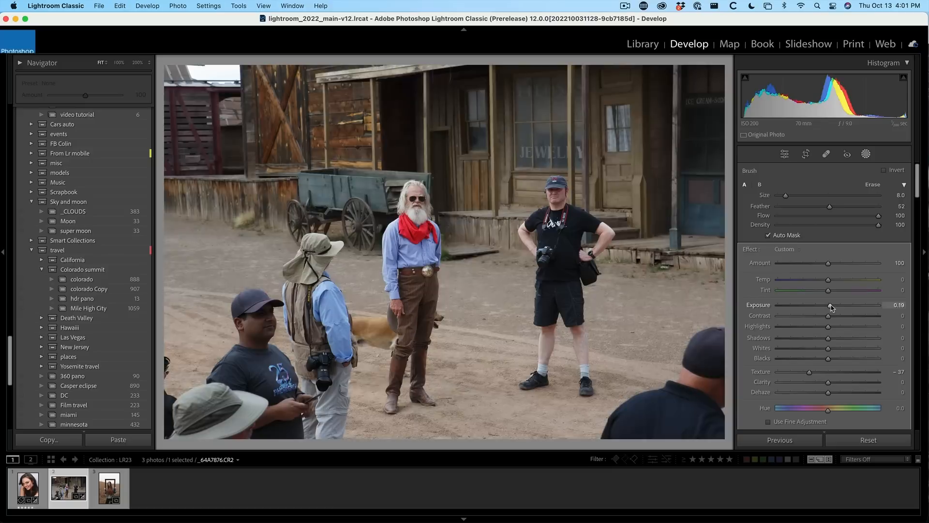
pyautogui.moveTo(827, 305); pyautogui.dragTo(834, 305)
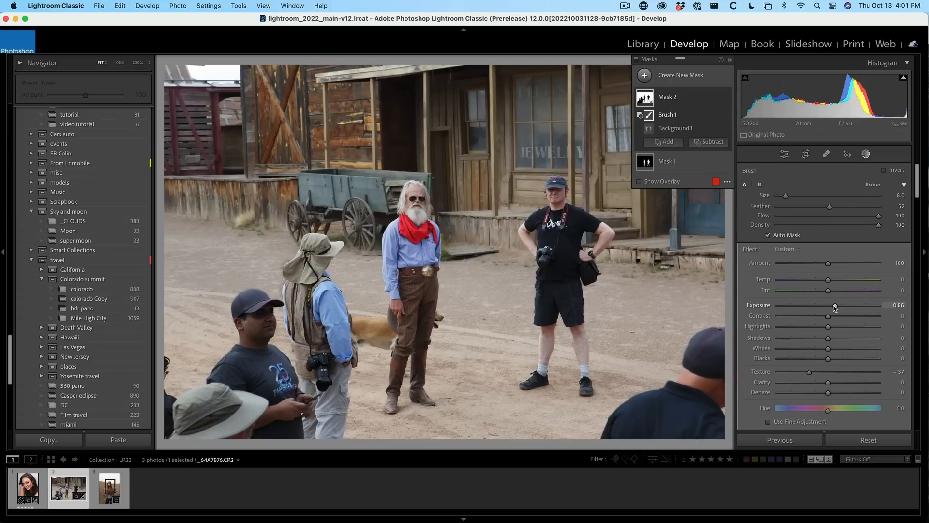
pyautogui.moveTo(833, 304)
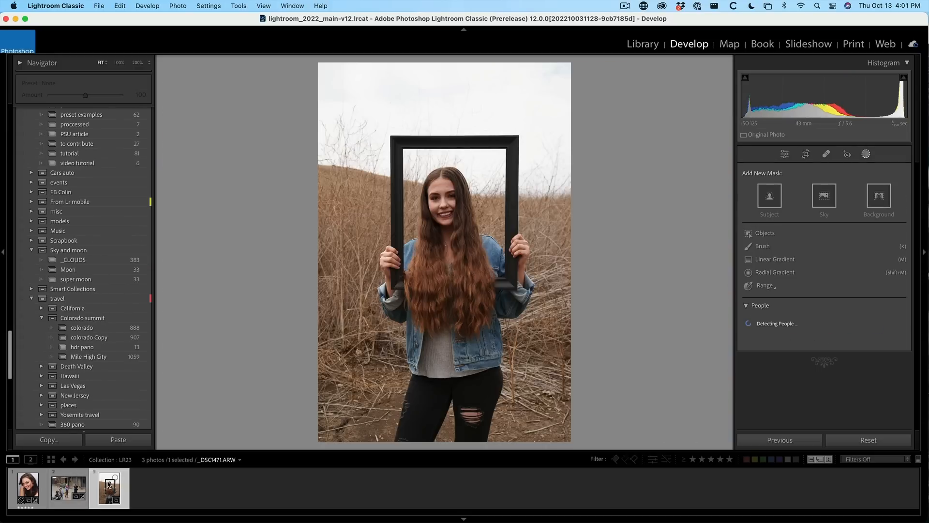
pyautogui.moveTo(110, 486)
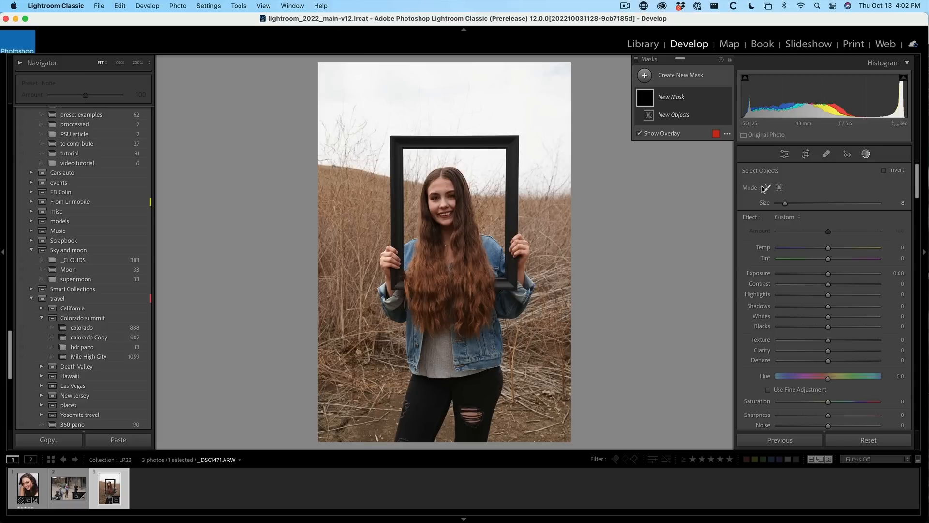
pyautogui.moveTo(380, 201)
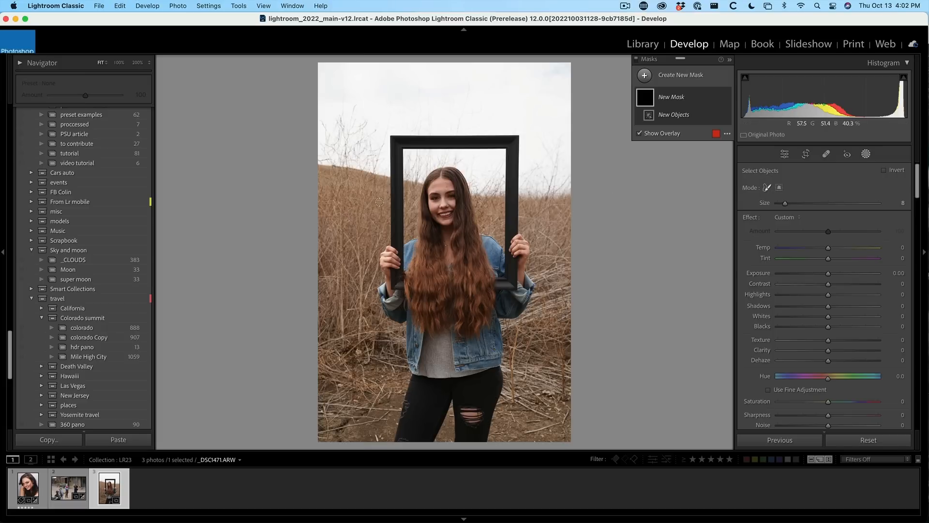
pyautogui.moveTo(398, 277)
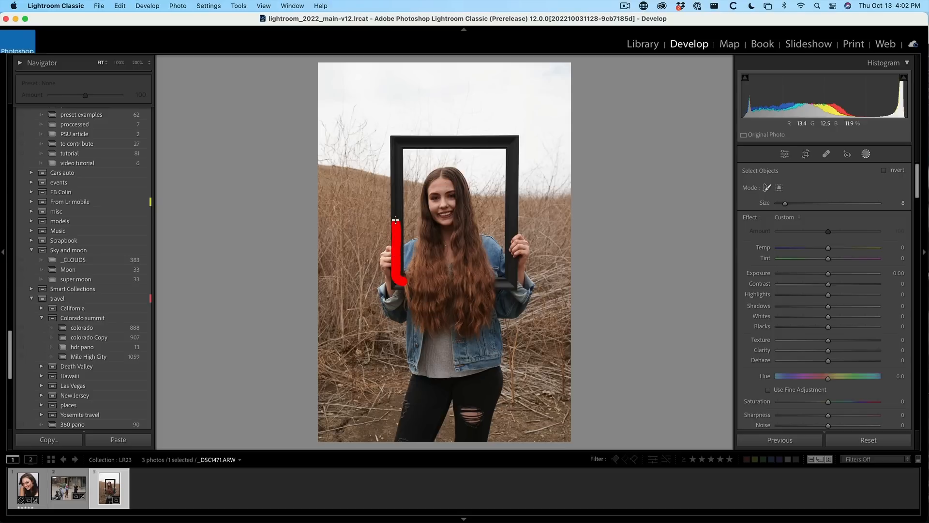
# Brush an Objects selection around the black picture frame to create Mask 1
pyautogui.moveTo(395, 279); pyautogui.dragTo(446, 140)
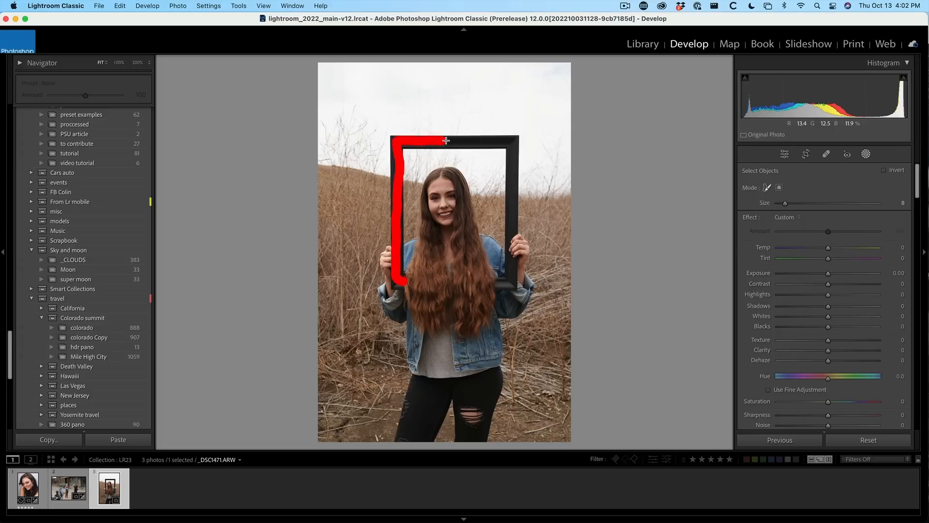
pyautogui.moveTo(445, 140); pyautogui.dragTo(511, 234)
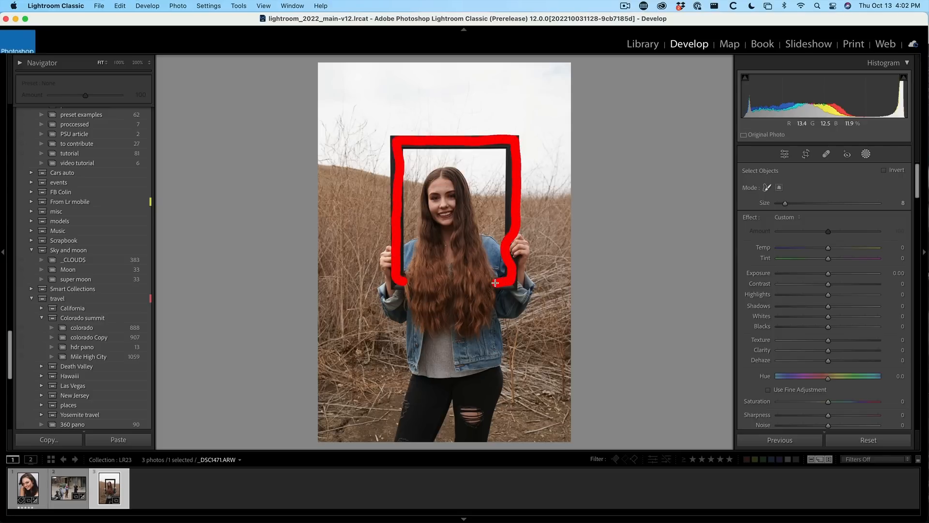
pyautogui.click(496, 284)
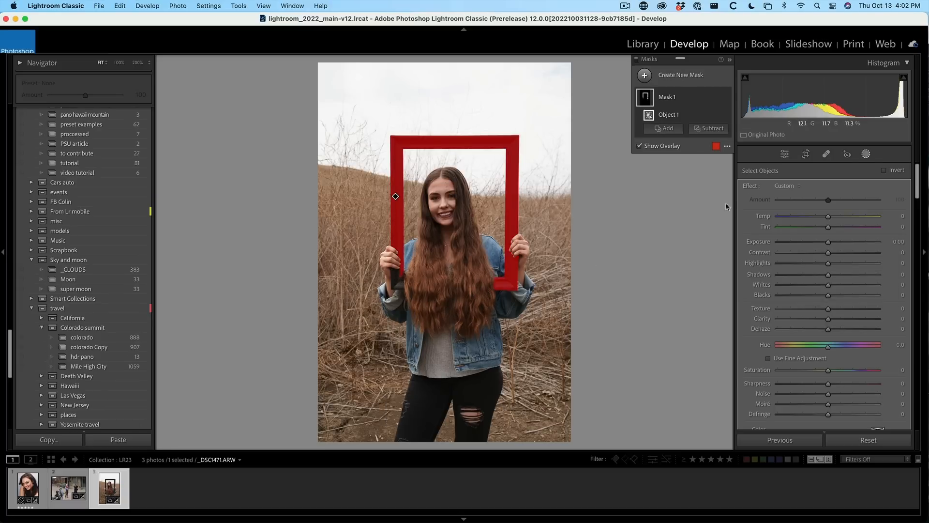
pyautogui.moveTo(700, 205)
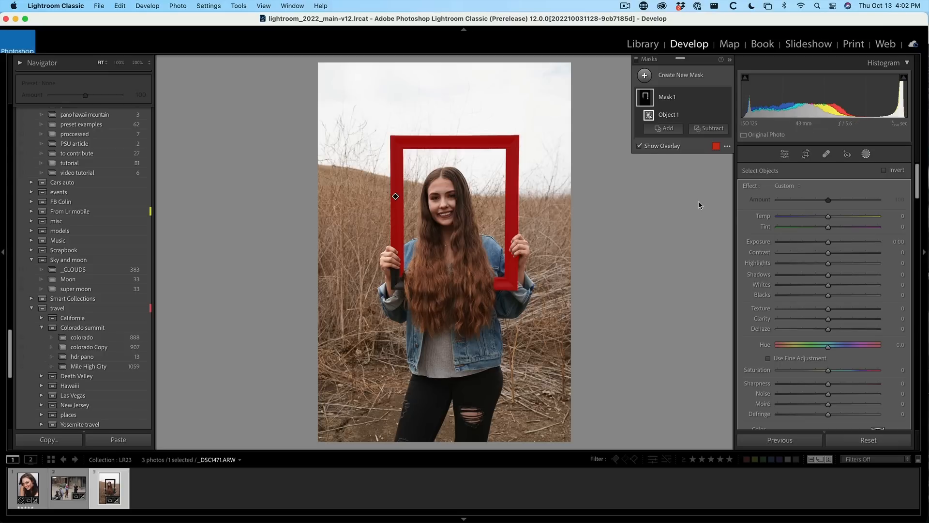
# Add a second object selection to the frame mask and raise its exposure to about 1.51
pyautogui.click(663, 128)
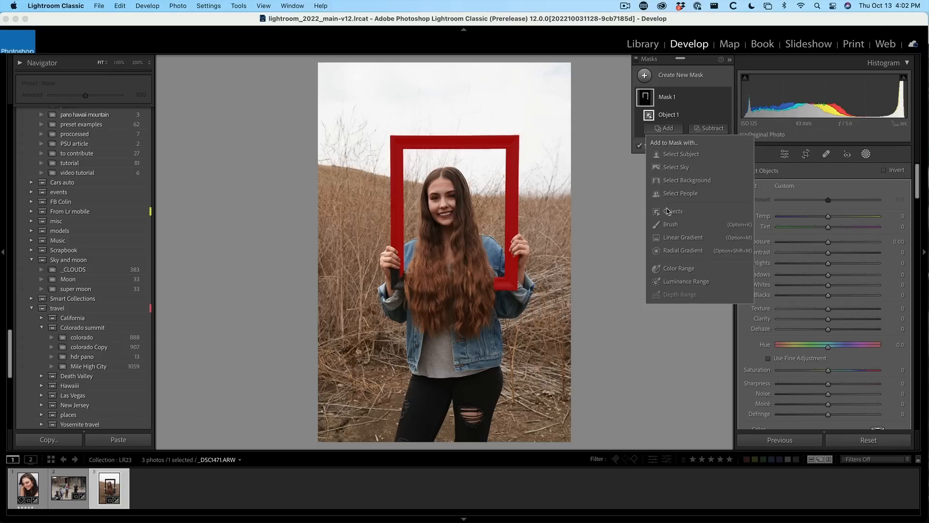
pyautogui.click(674, 211)
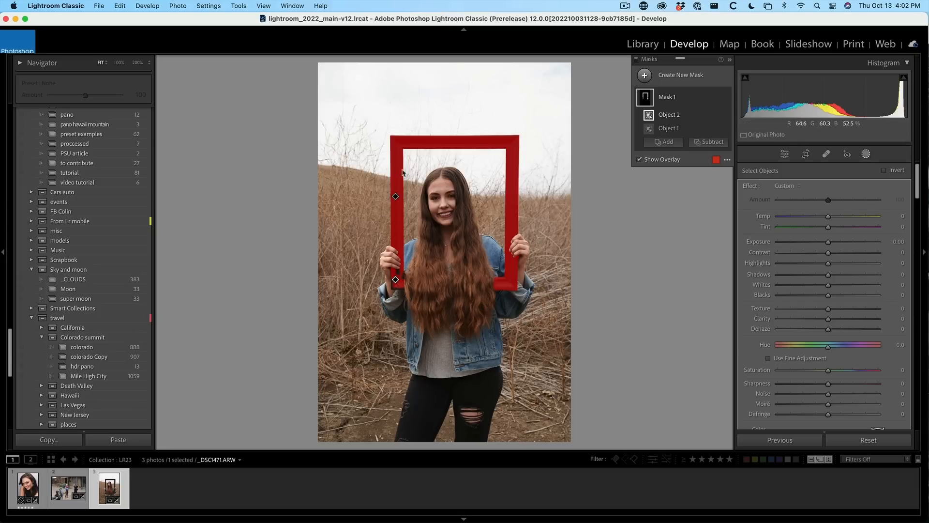
pyautogui.moveTo(427, 147)
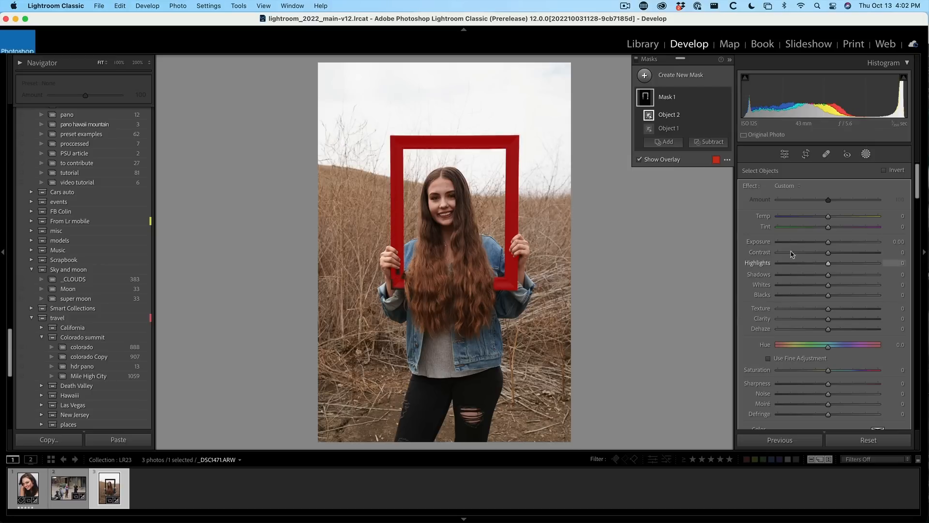
pyautogui.moveTo(827, 241); pyautogui.dragTo(848, 241)
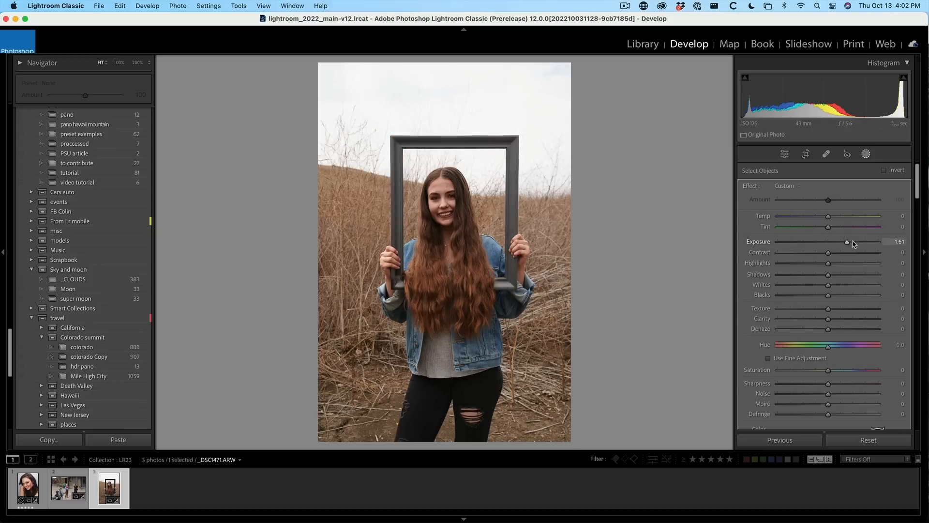
pyautogui.moveTo(846, 241); pyautogui.dragTo(871, 241)
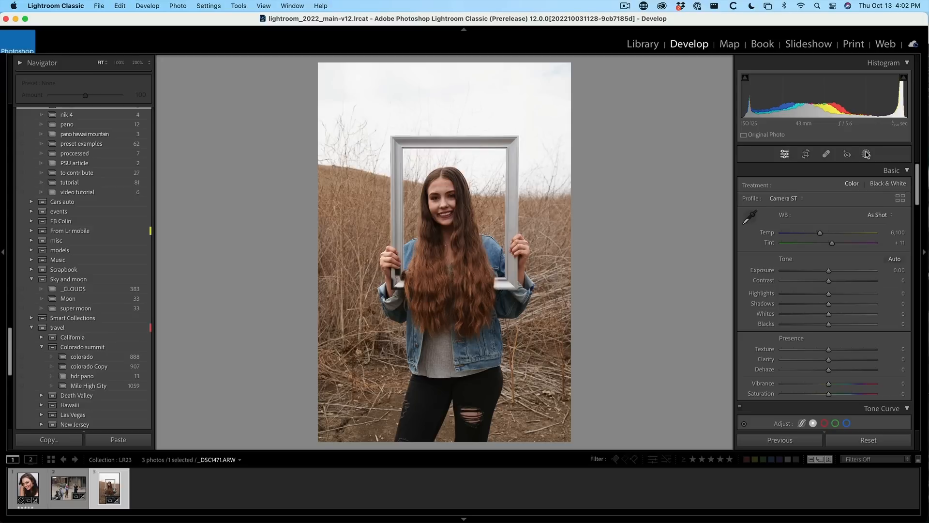
# Create a Select Sky mask and darken it with exposure -1.28 and highlights -42
pyautogui.click(865, 153)
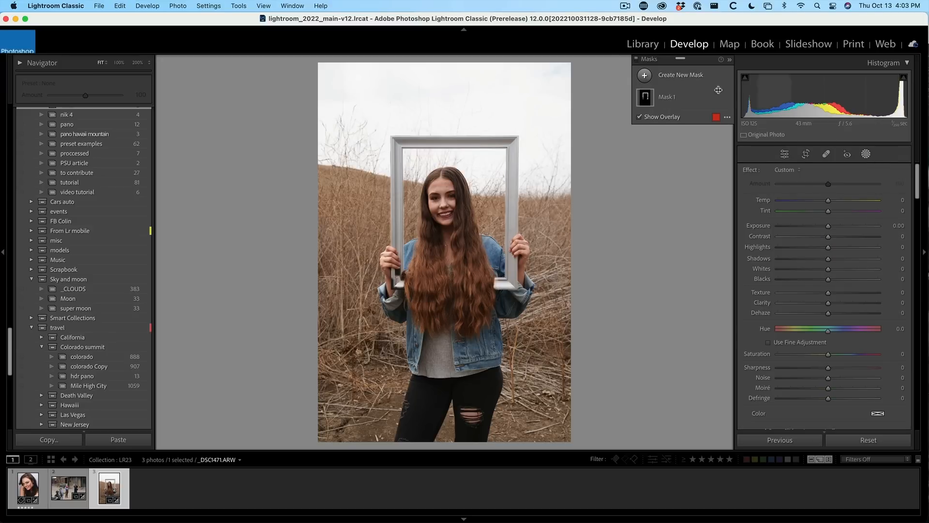
pyautogui.click(680, 75)
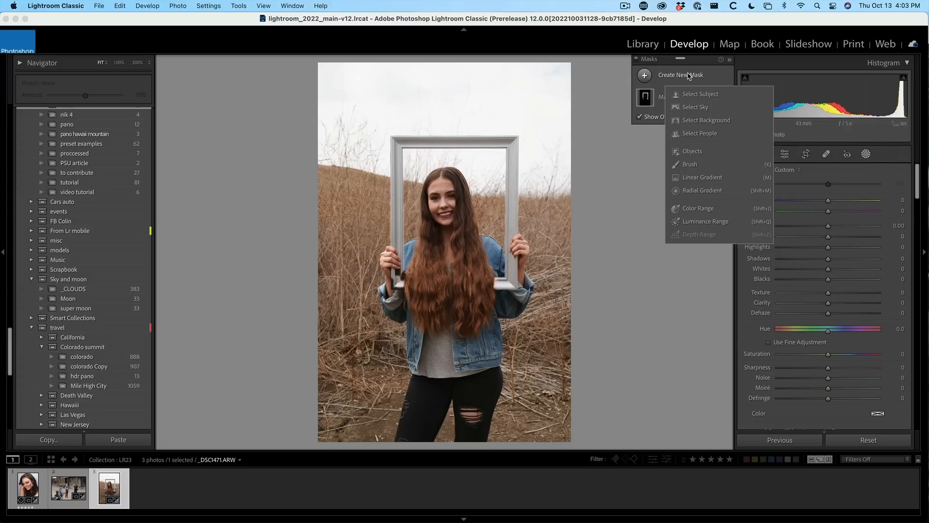
pyautogui.click(696, 107)
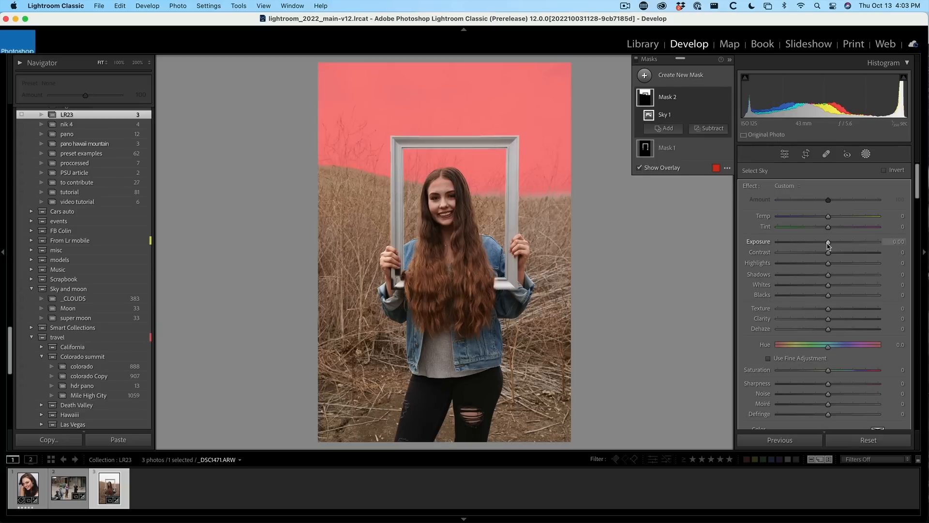
pyautogui.moveTo(829, 241); pyautogui.dragTo(815, 241)
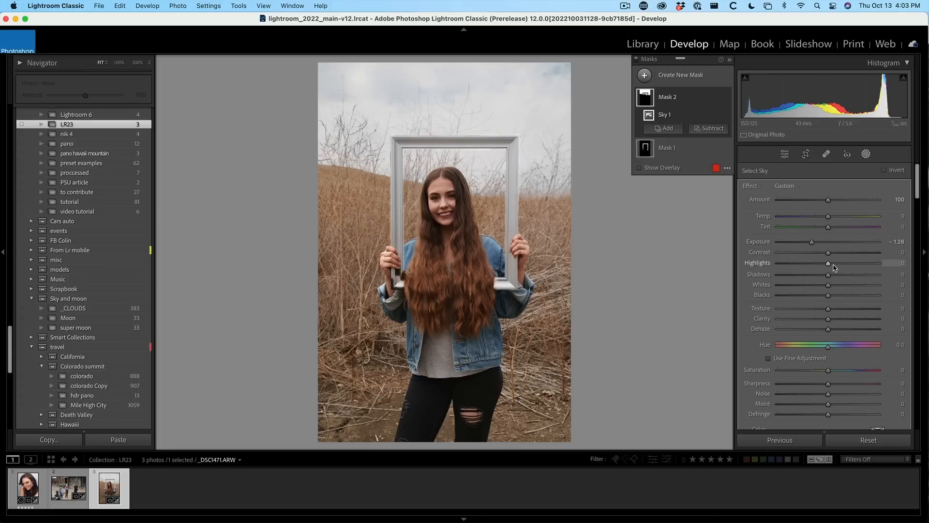
pyautogui.moveTo(829, 263); pyautogui.dragTo(806, 262)
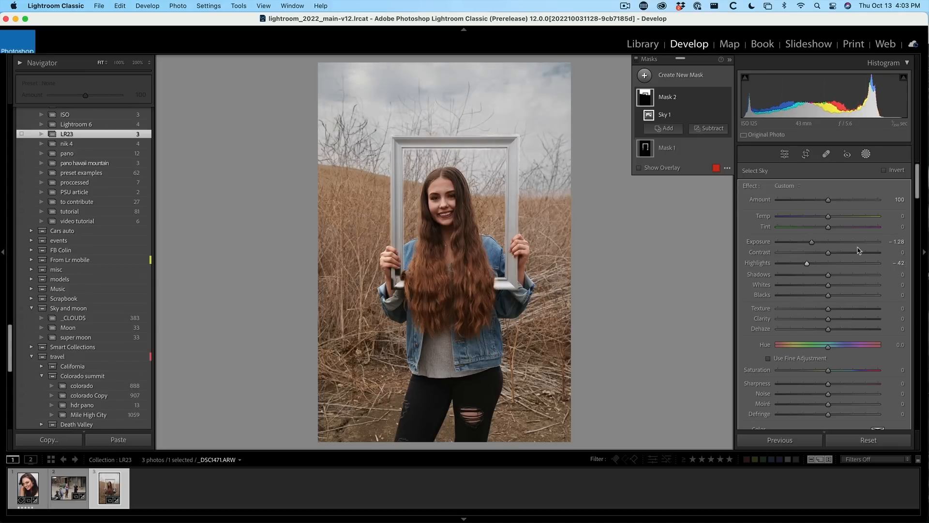
pyautogui.moveTo(888, 270)
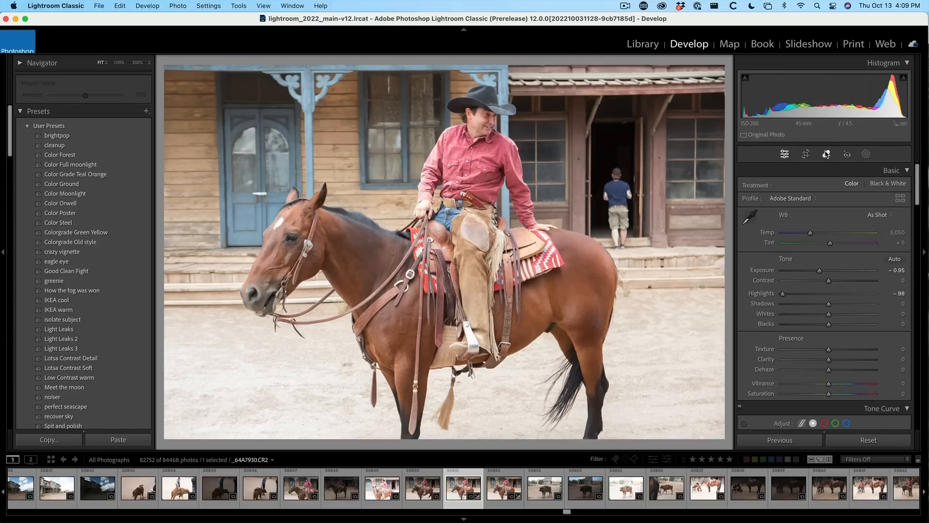
# Heal out the person in the doorway with the Remove tool, then switch to the bison calf photo
pyautogui.click(826, 155)
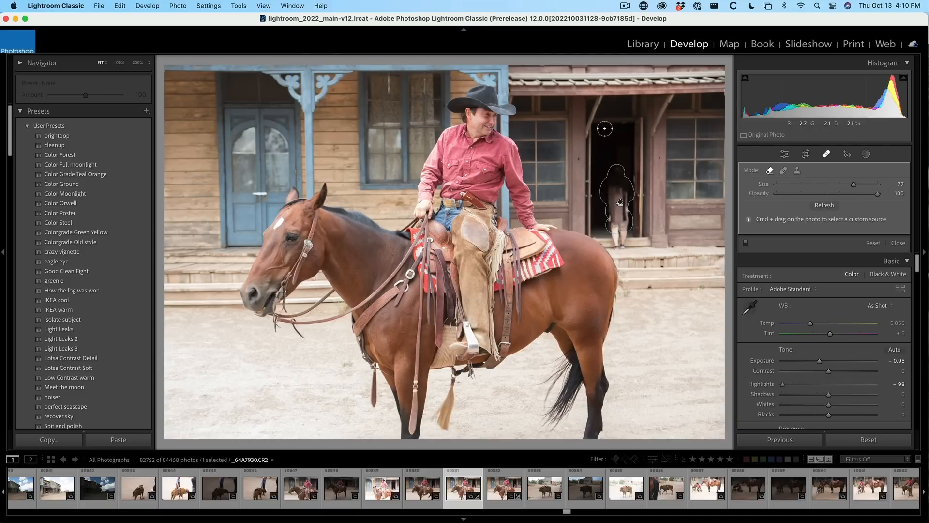
pyautogui.moveTo(604, 128); pyautogui.dragTo(629, 158)
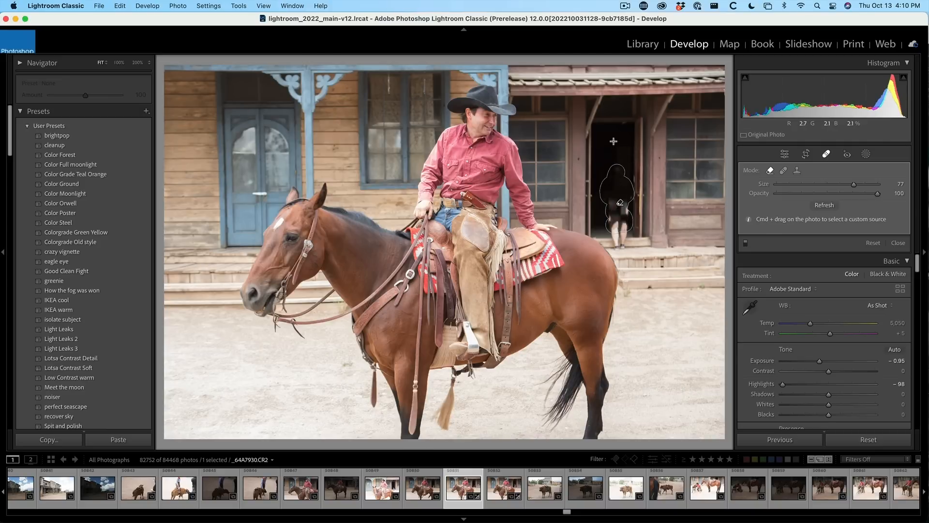
pyautogui.moveTo(632, 157)
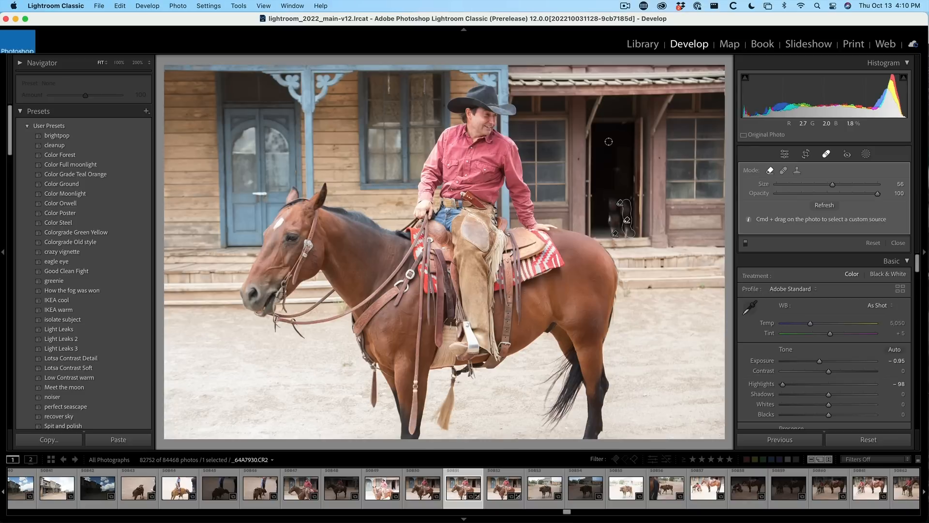
pyautogui.moveTo(607, 142); pyautogui.dragTo(627, 170)
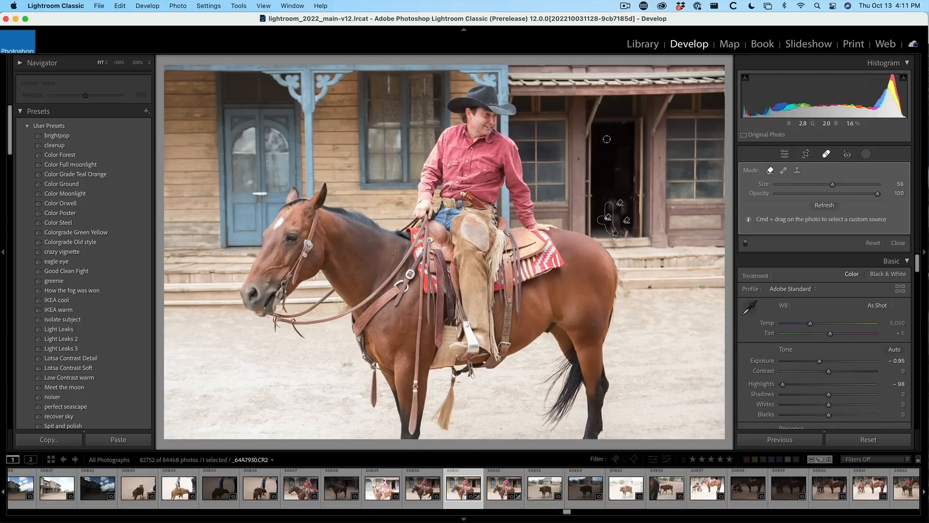
pyautogui.click(544, 487)
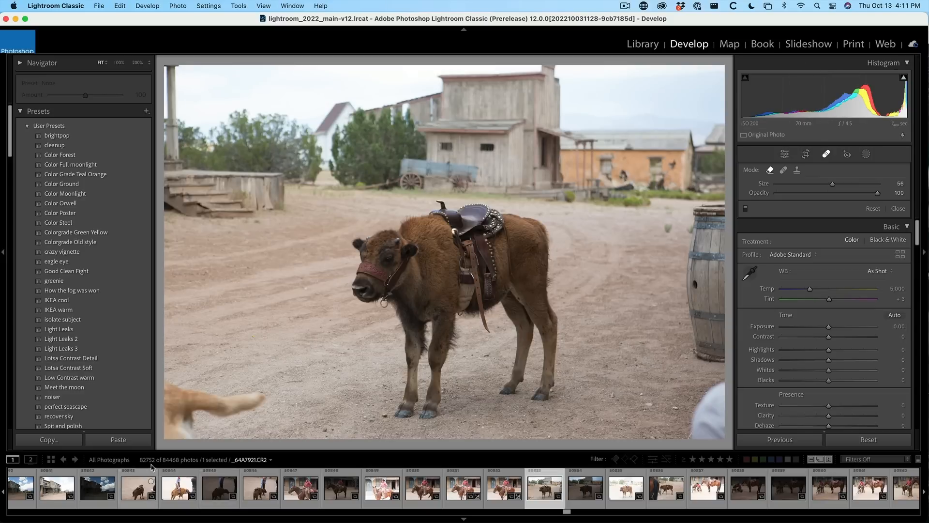
pyautogui.moveTo(287, 357)
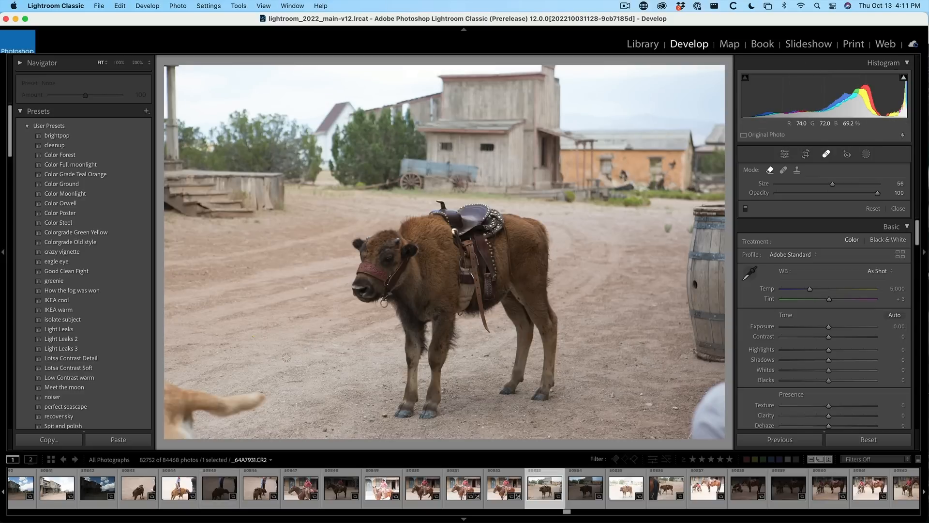